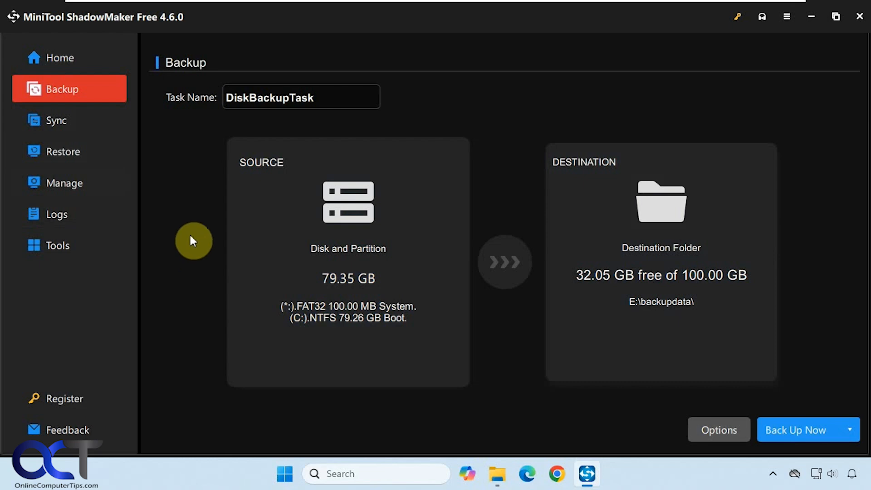
{"action": "mouse_move", "coordinate": [196, 208]}
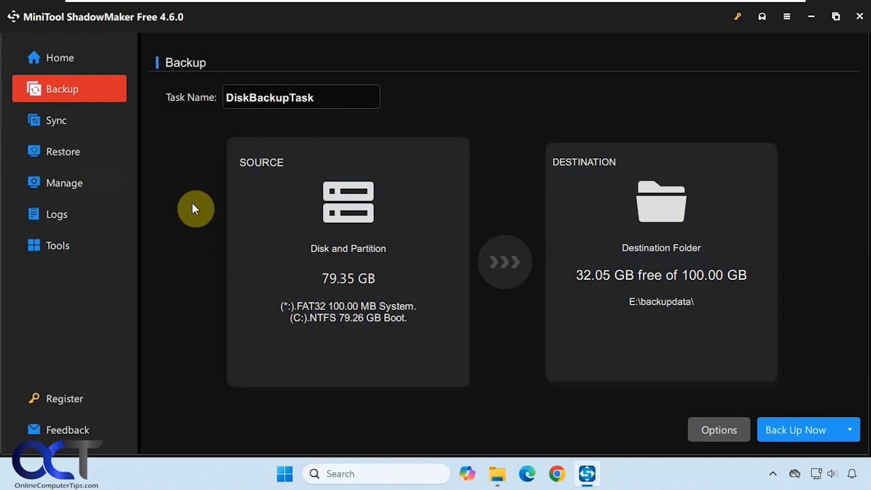
{"action": "mouse_move", "coordinate": [187, 212]}
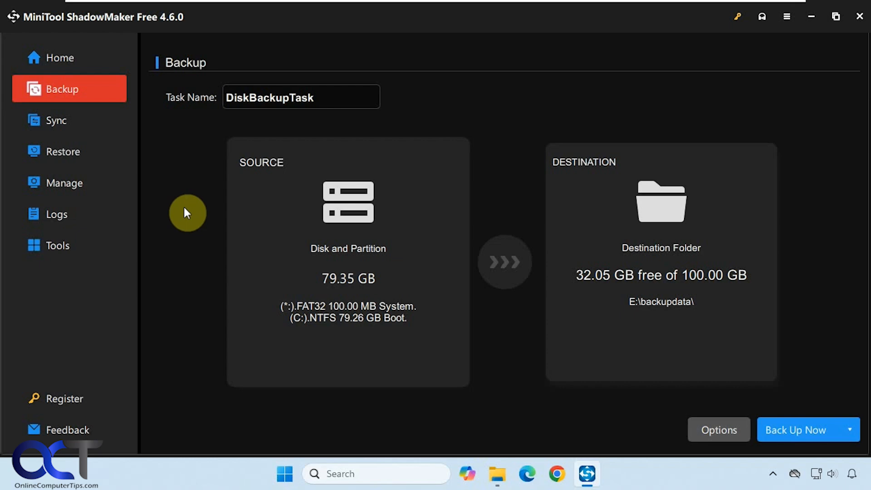
{"action": "mouse_move", "coordinate": [191, 211]}
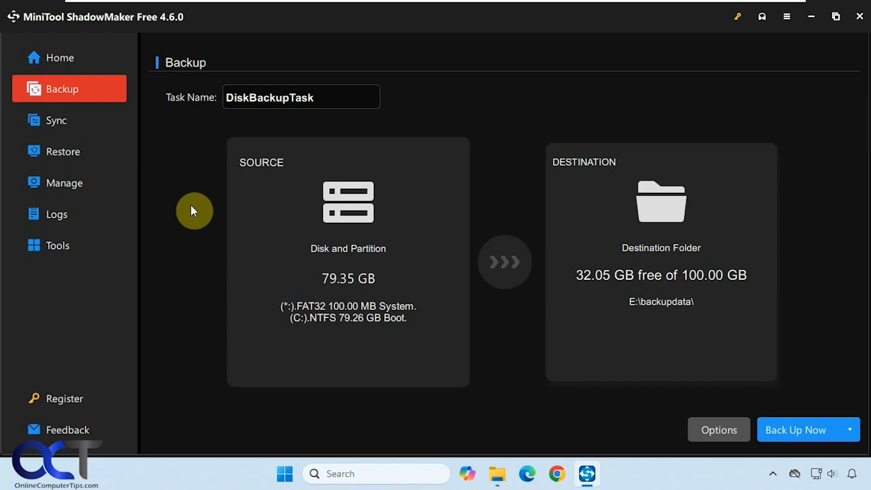
{"action": "mouse_move", "coordinate": [69, 89]}
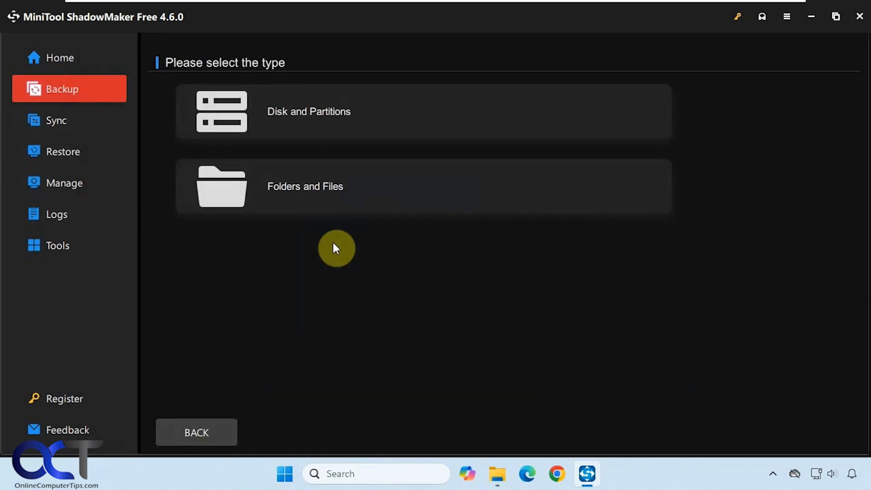
Choose Folders and Files as the source and browse the user's home and public library folders
{"action": "left_click", "coordinate": [304, 186]}
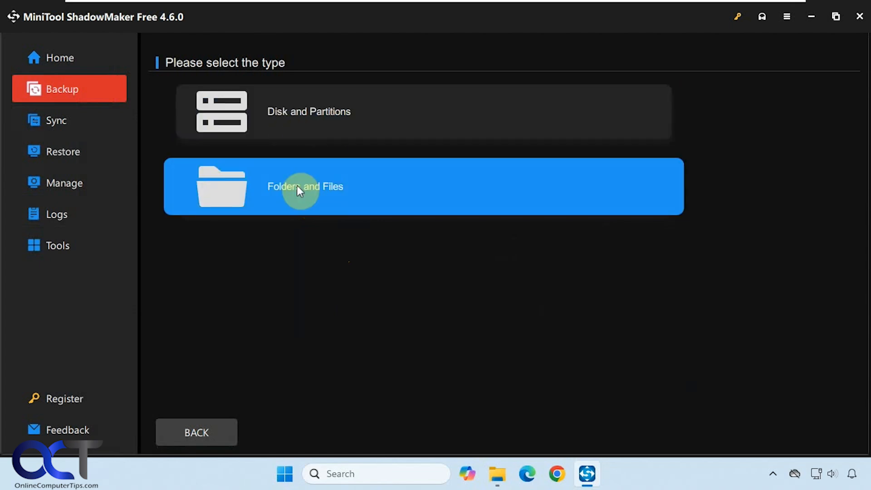
{"action": "left_click", "coordinate": [305, 186]}
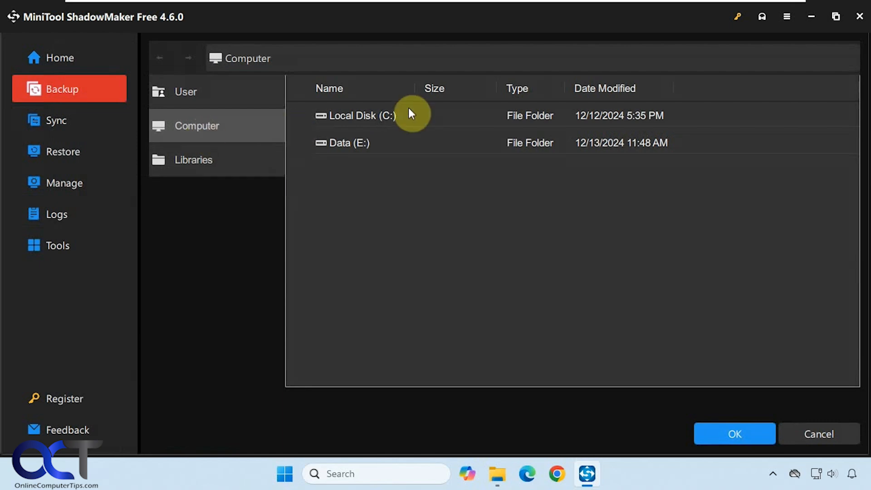
{"action": "left_click", "coordinate": [185, 91]}
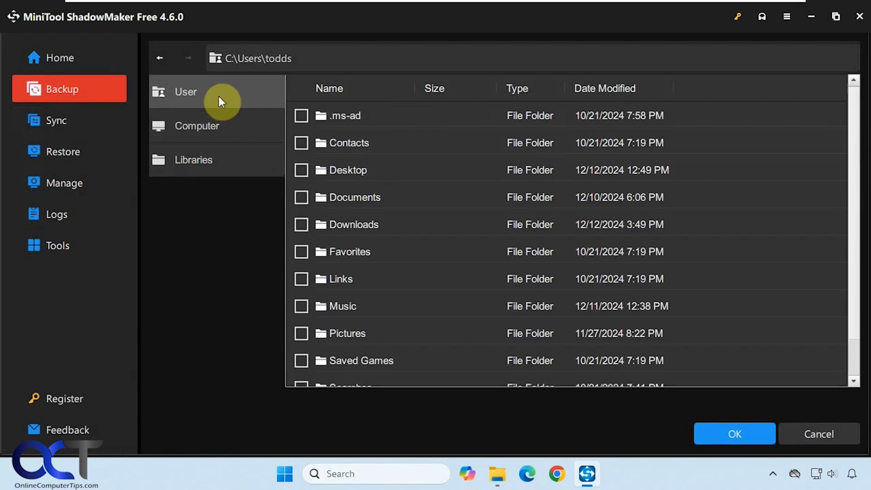
{"action": "left_click", "coordinate": [192, 160]}
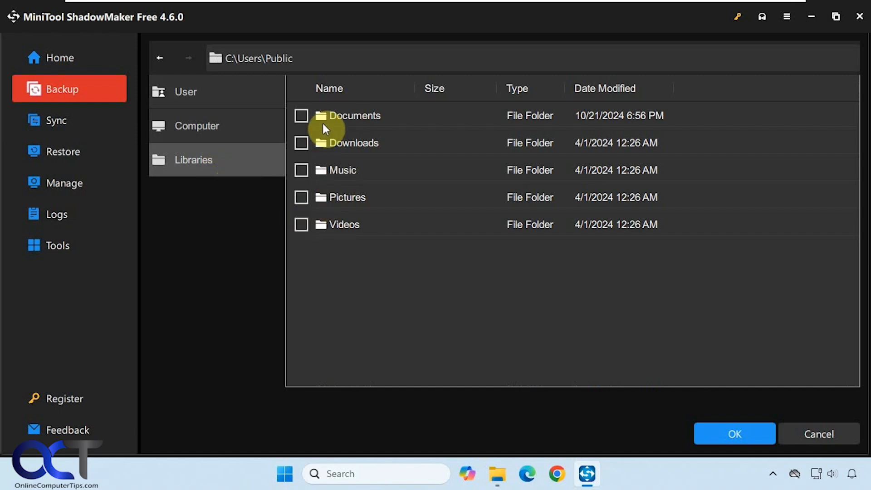
{"action": "mouse_move", "coordinate": [259, 165]}
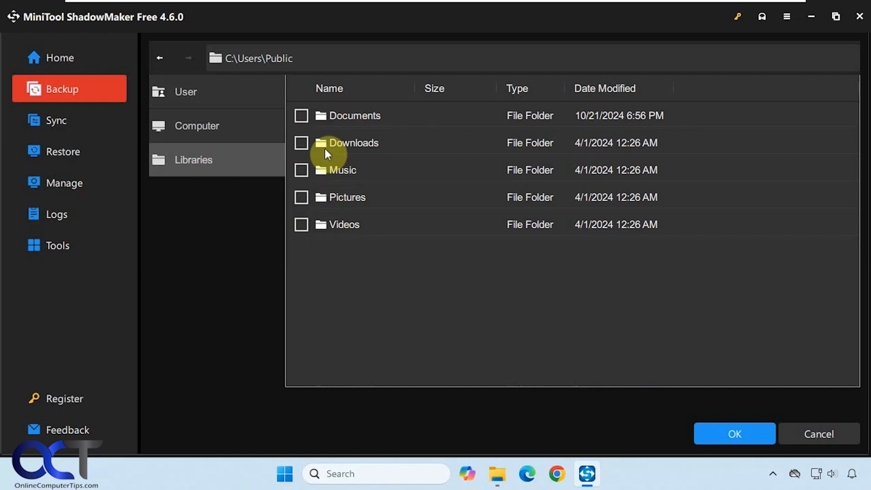
{"action": "left_click", "coordinate": [186, 92]}
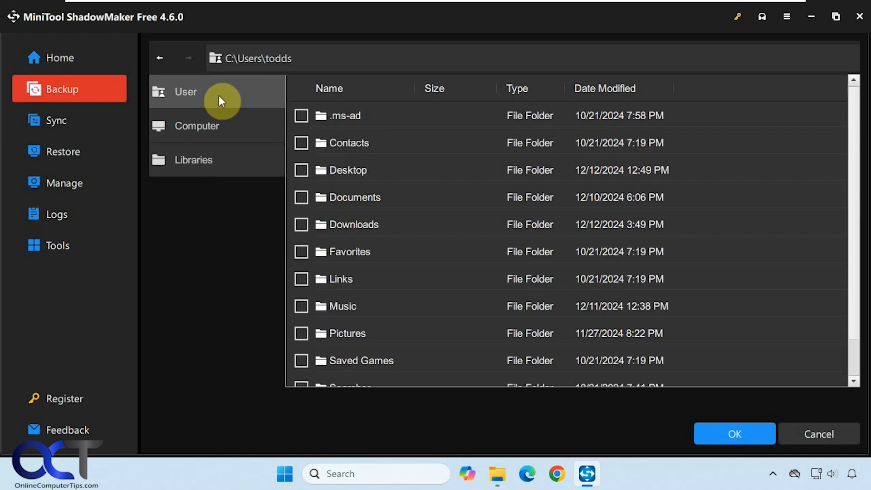
{"action": "mouse_move", "coordinate": [283, 149]}
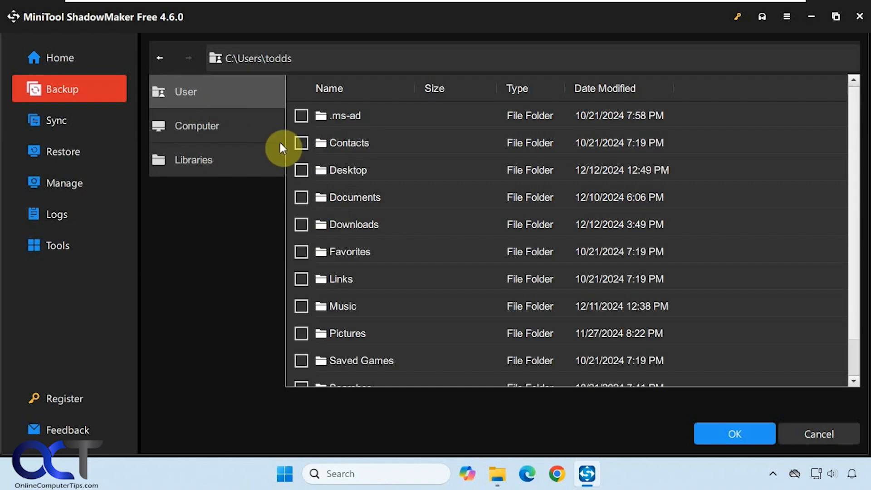
Tick the Documents and Pictures folders in the user's home folder for backup
{"action": "left_click", "coordinate": [301, 197]}
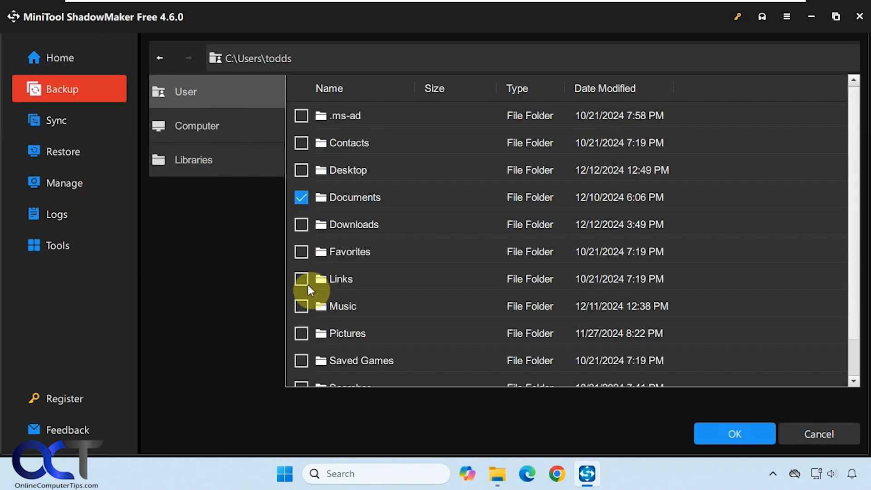
{"action": "left_click", "coordinate": [301, 333]}
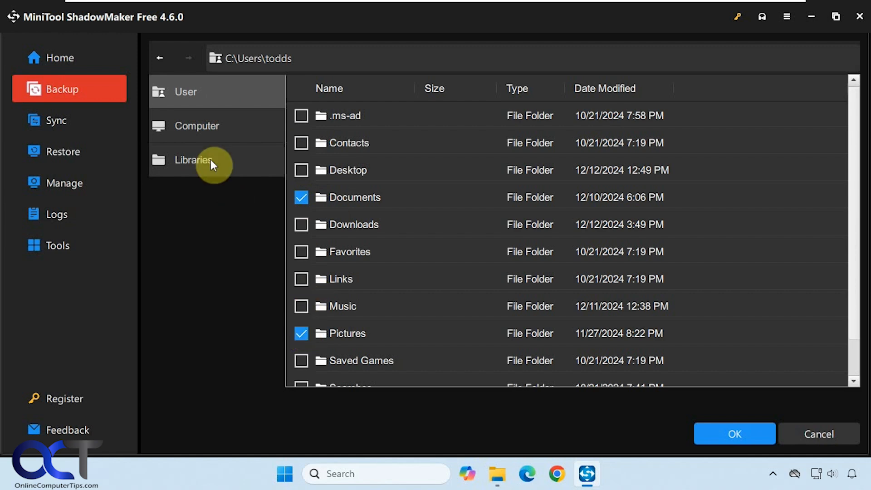
{"action": "left_click", "coordinate": [196, 125]}
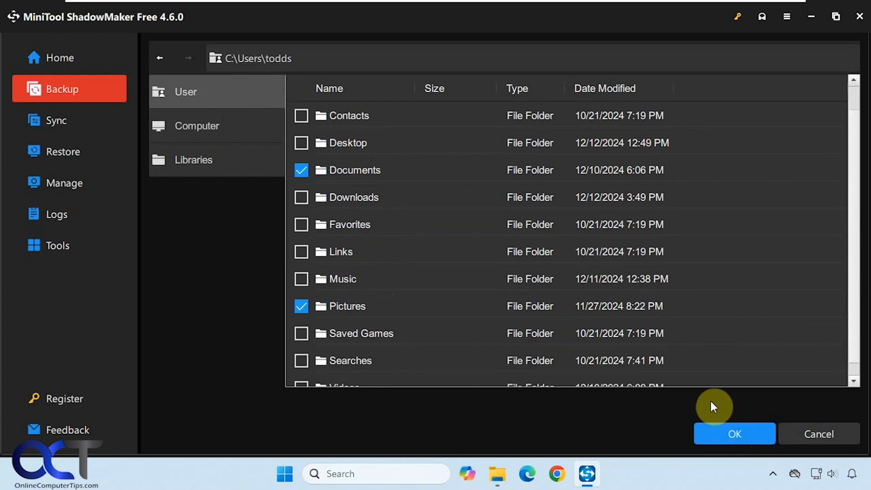
{"action": "mouse_move", "coordinate": [705, 421]}
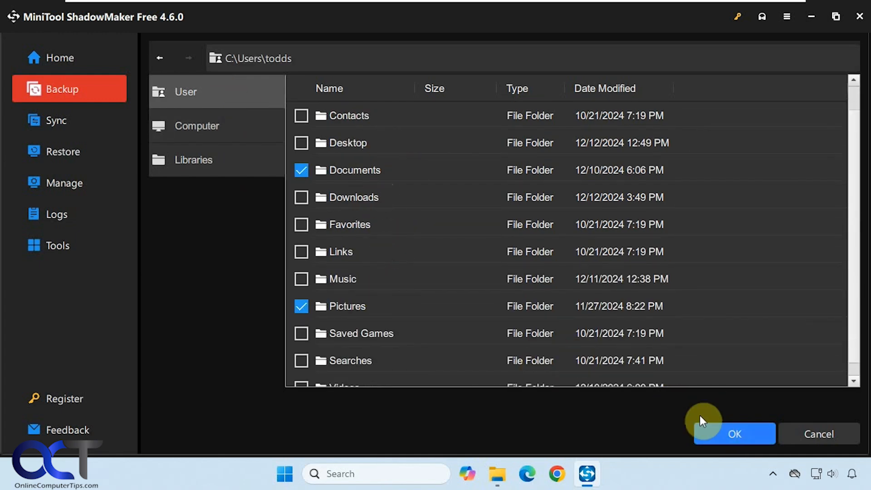
Confirm Documents and Pictures (212.2 MB) as the backup source and move to choosing the destination
{"action": "left_click", "coordinate": [735, 434]}
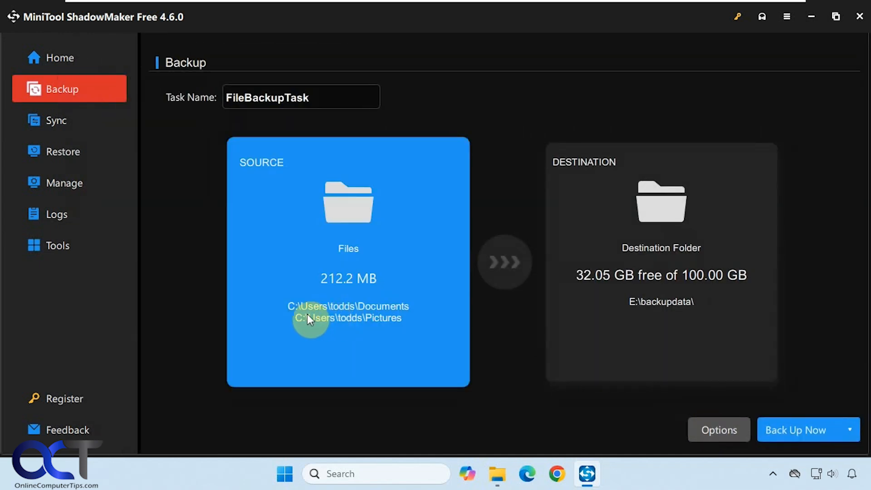
{"action": "mouse_move", "coordinate": [387, 318]}
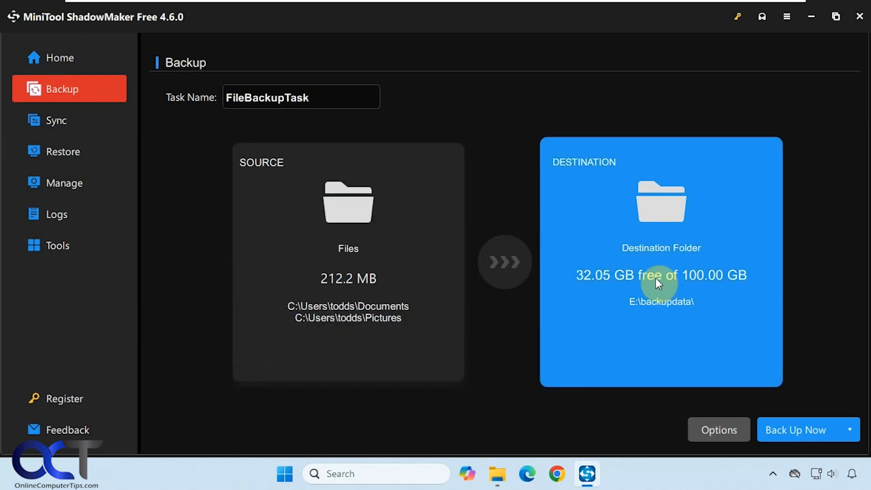
{"action": "left_click", "coordinate": [660, 262]}
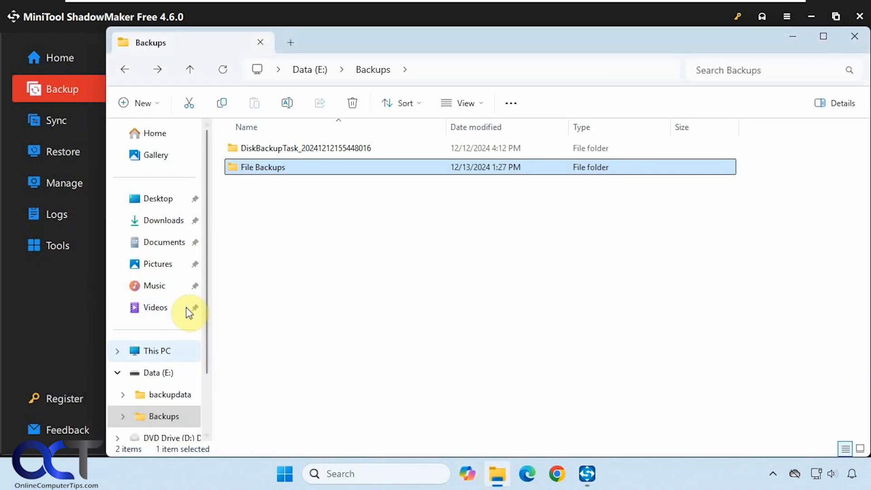
{"action": "left_click", "coordinate": [157, 373]}
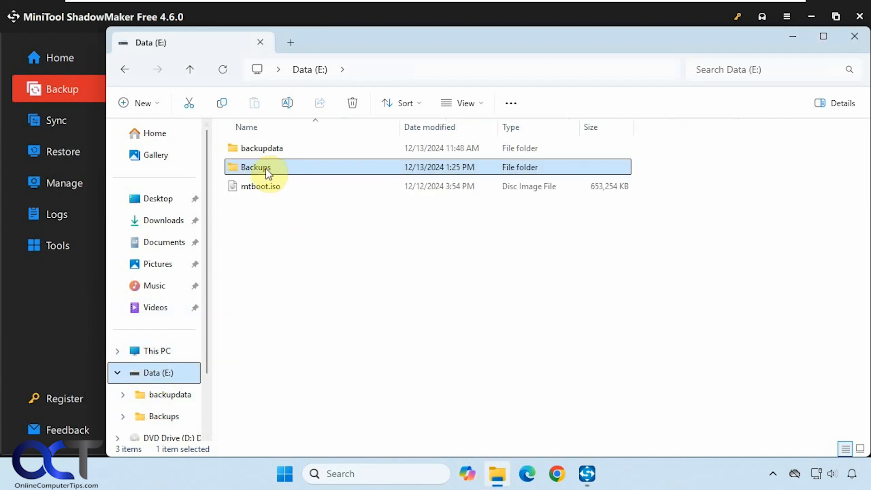
{"action": "double_click", "coordinate": [255, 167]}
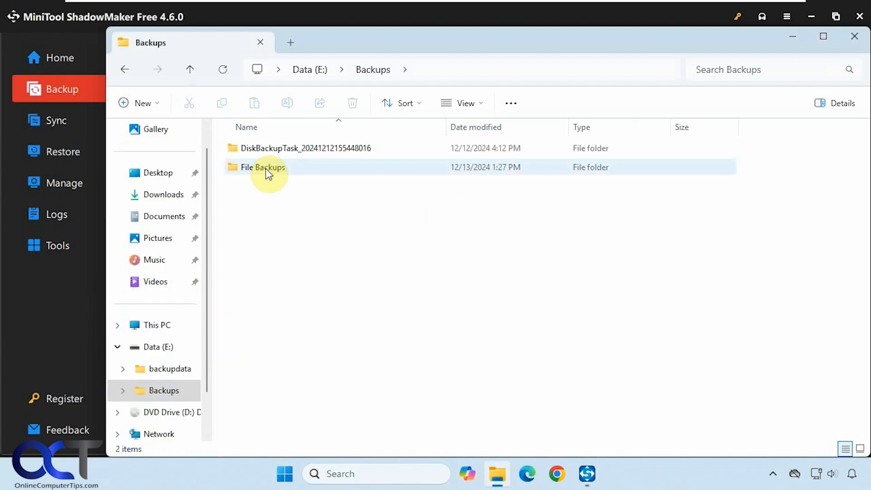
{"action": "mouse_move", "coordinate": [279, 148]}
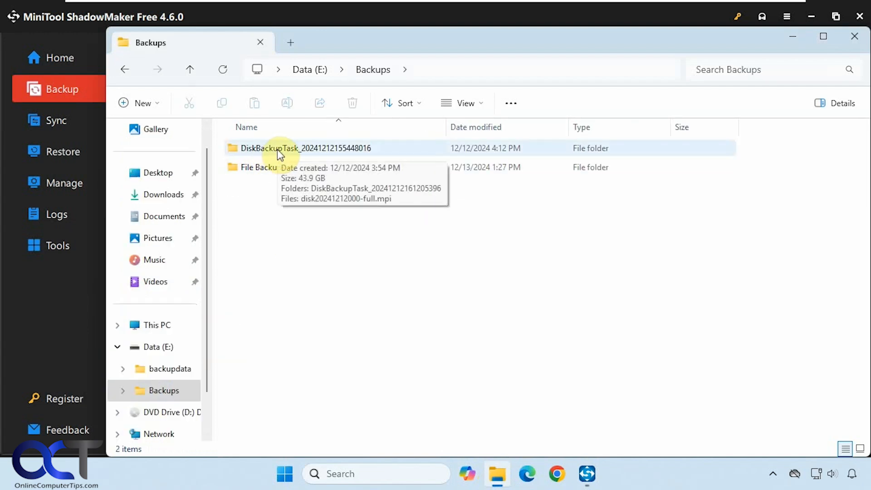
{"action": "double_click", "coordinate": [308, 148]}
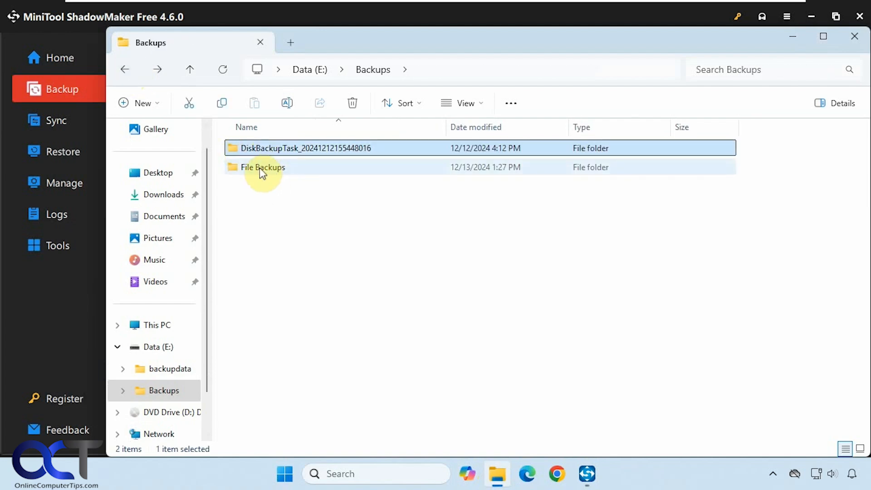
{"action": "mouse_move", "coordinate": [296, 169]}
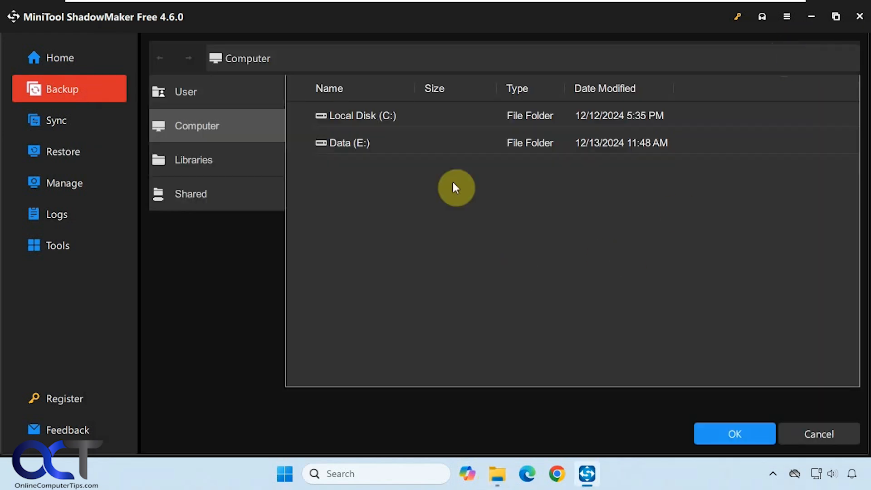
Set the backup destination to E:\Backups\File Backups on the Data drive
{"action": "double_click", "coordinate": [350, 143]}
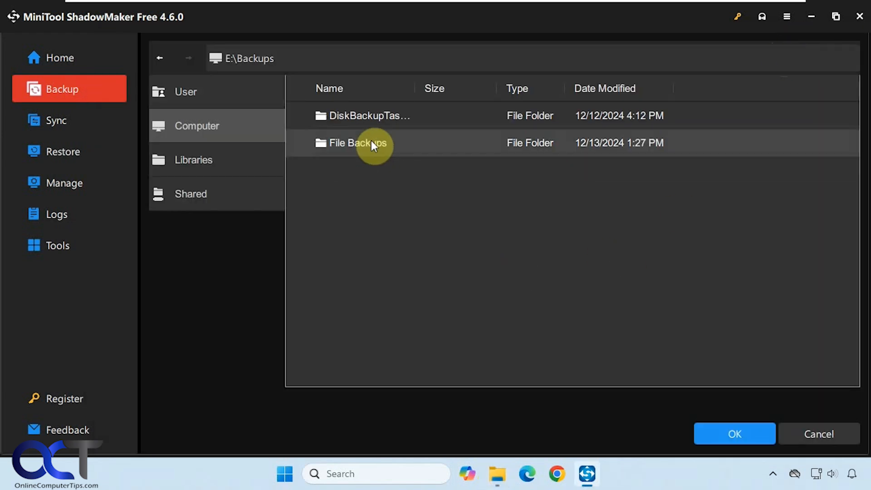
{"action": "left_click", "coordinate": [733, 434]}
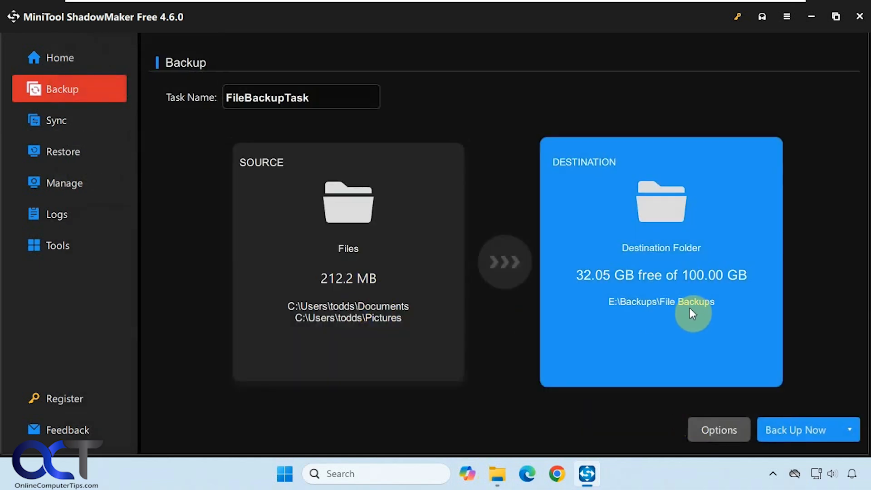
Review the backup scheme and schedule settings, toggling the schedule on, then cancel without keeping it
{"action": "left_click", "coordinate": [717, 429]}
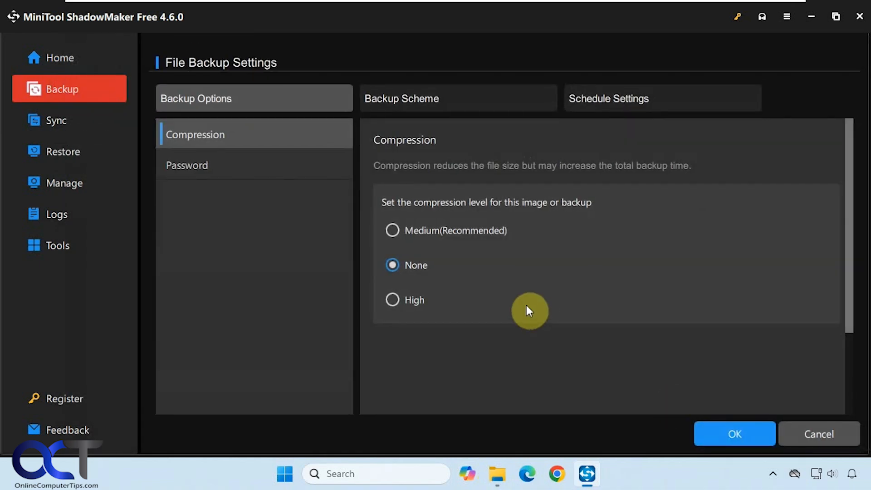
{"action": "mouse_move", "coordinate": [449, 209]}
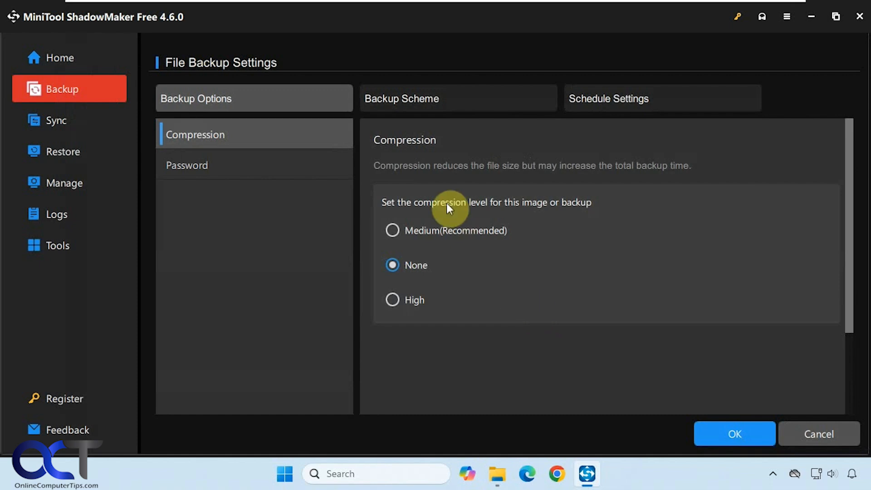
{"action": "mouse_move", "coordinate": [473, 214]}
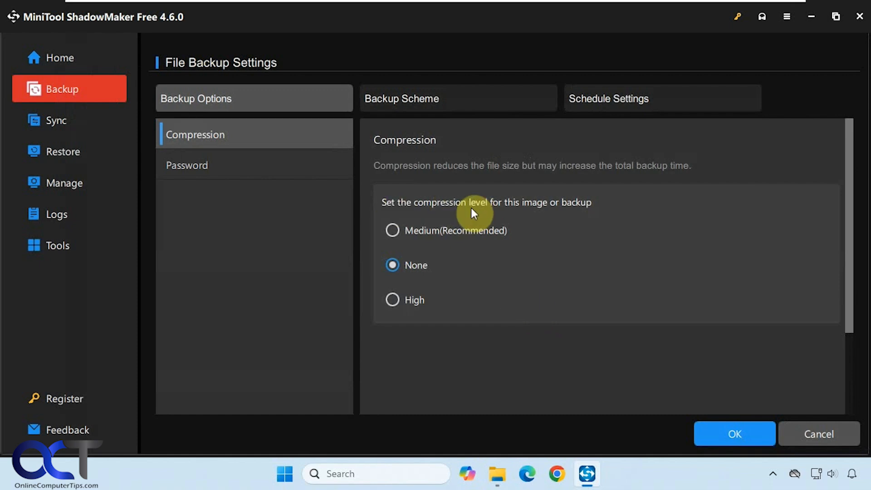
{"action": "left_click", "coordinate": [187, 166]}
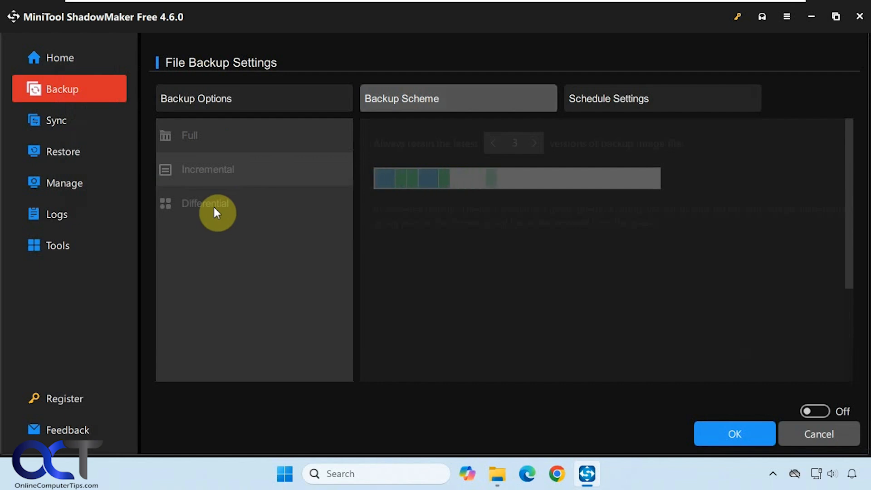
{"action": "mouse_move", "coordinate": [299, 183]}
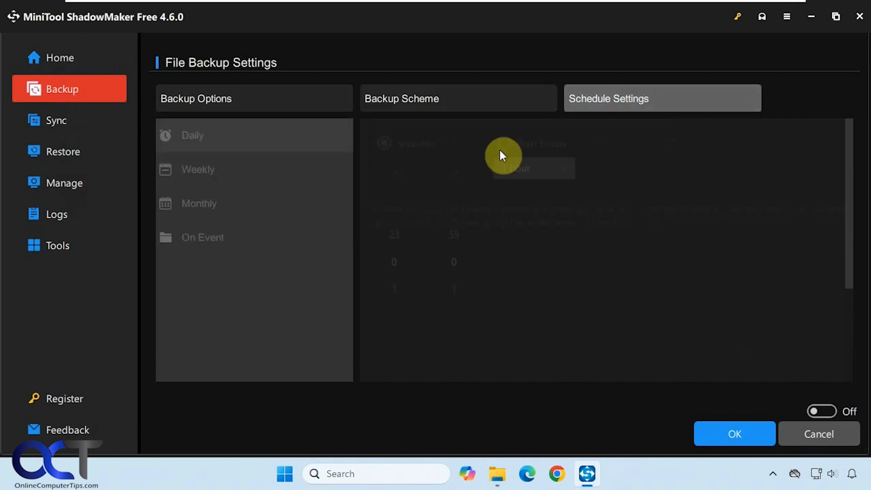
{"action": "mouse_move", "coordinate": [253, 230]}
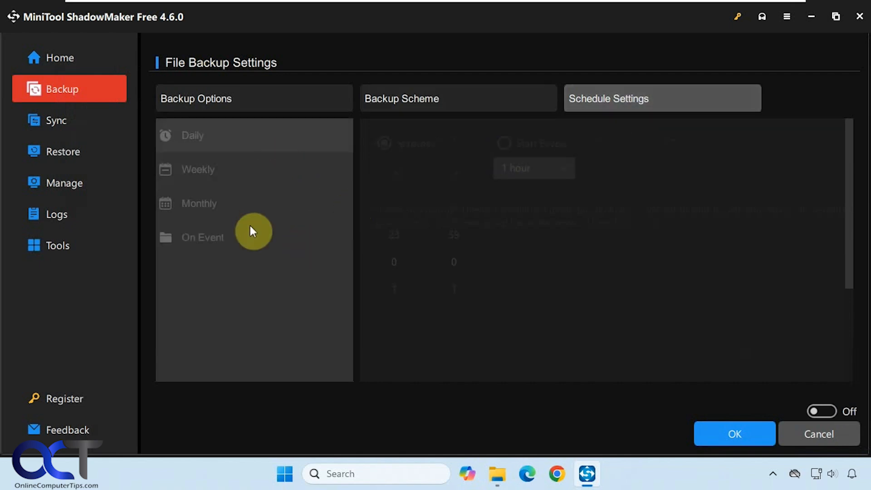
{"action": "mouse_move", "coordinate": [233, 221]}
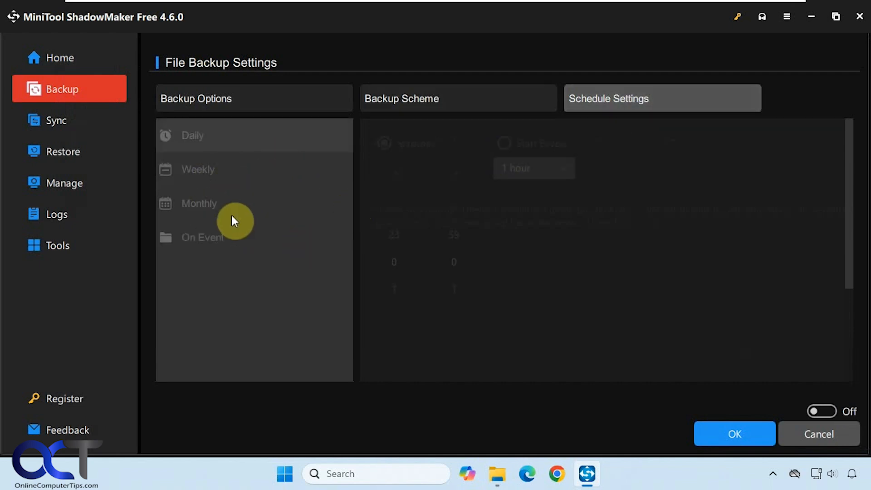
{"action": "left_click", "coordinate": [822, 411]}
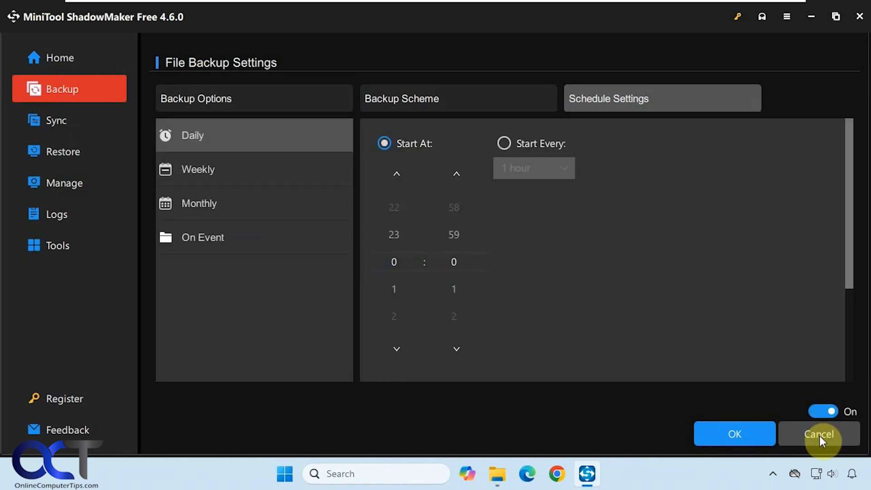
{"action": "left_click", "coordinate": [818, 434]}
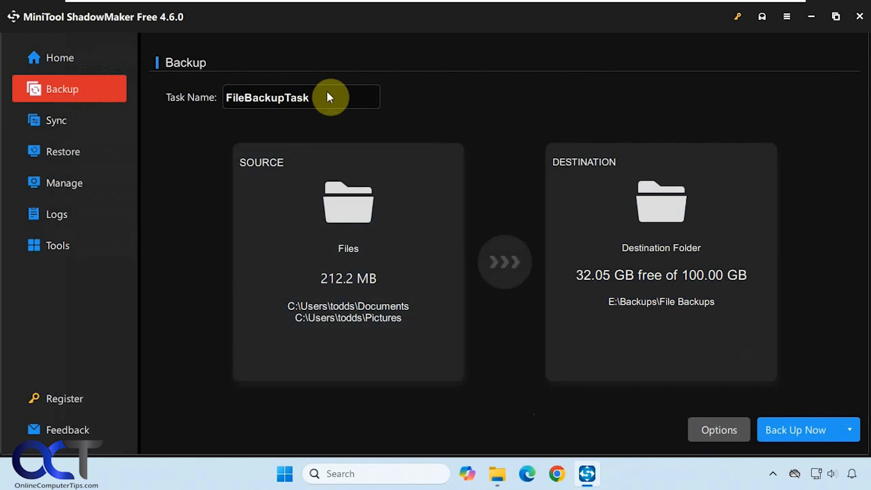
Name the backup task 'Documents and Pictures'
{"action": "double_click", "coordinate": [267, 97]}
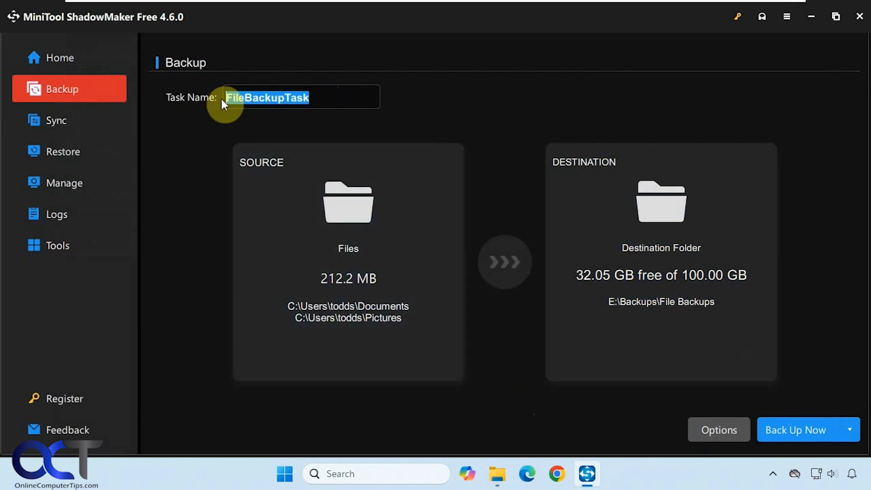
{"action": "type", "text": "Documents and Pictures"}
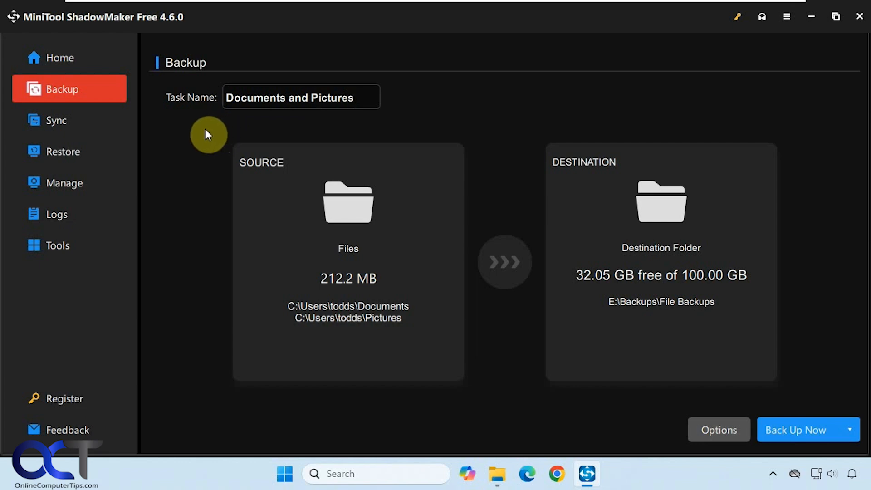
{"action": "left_click", "coordinate": [850, 429]}
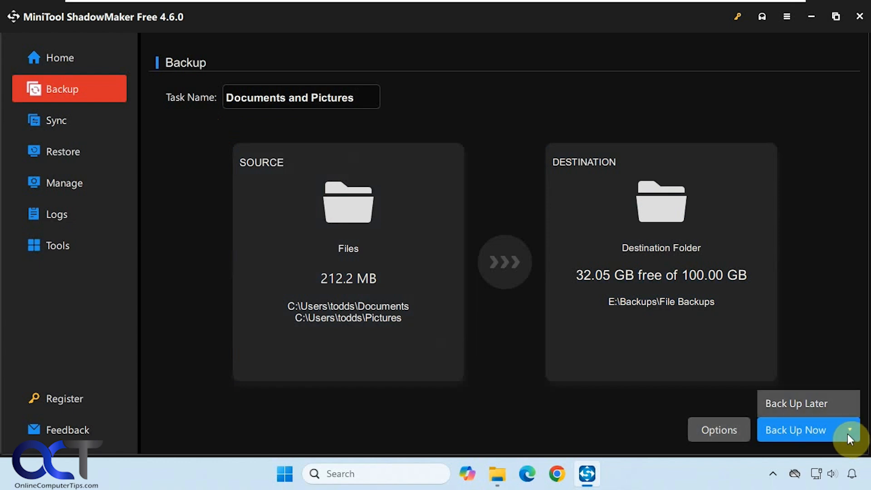
Start the Documents and Pictures backup immediately and confirm it in the Confirmation dialog
{"action": "left_click", "coordinate": [795, 429]}
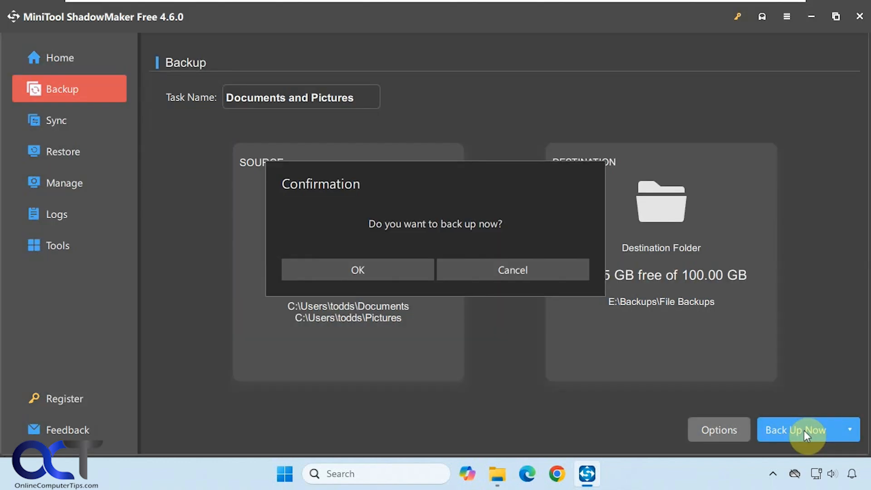
{"action": "left_click", "coordinate": [358, 270]}
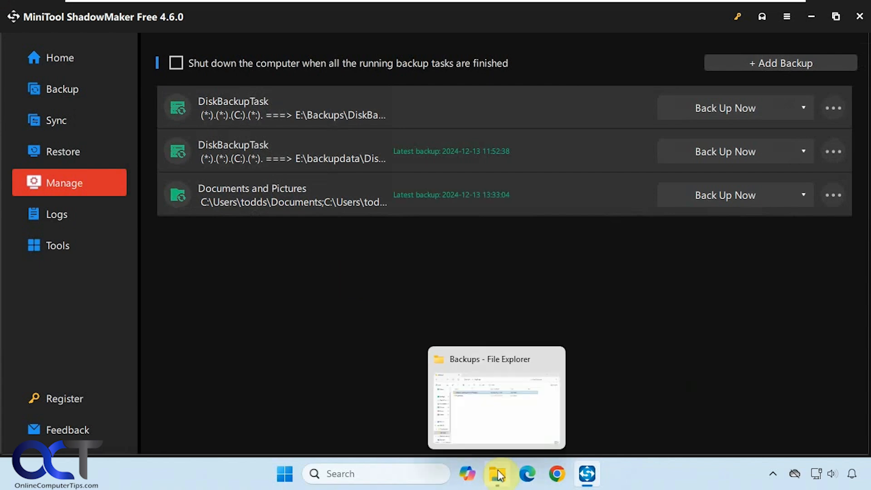
Browse to E:\Backups\File Backups\Documents and Pictures to see the .fts file and 217,255 KB full .mfi image
{"action": "left_click", "coordinate": [496, 473]}
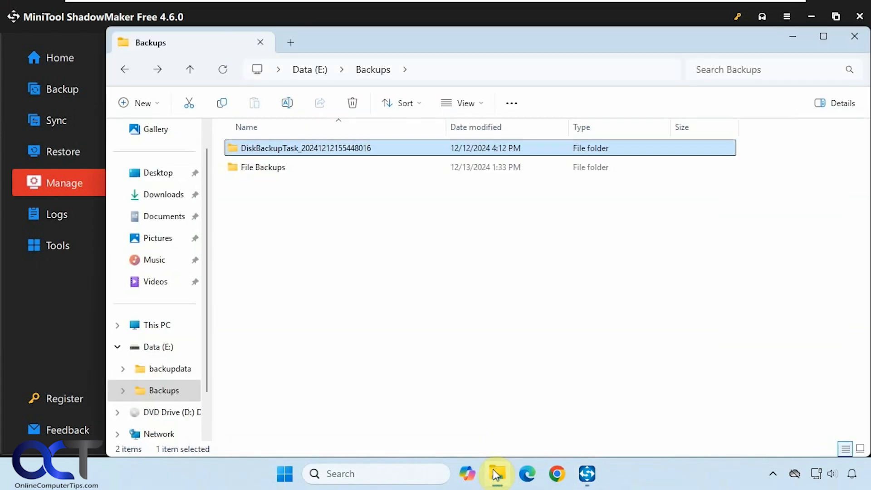
{"action": "double_click", "coordinate": [262, 167]}
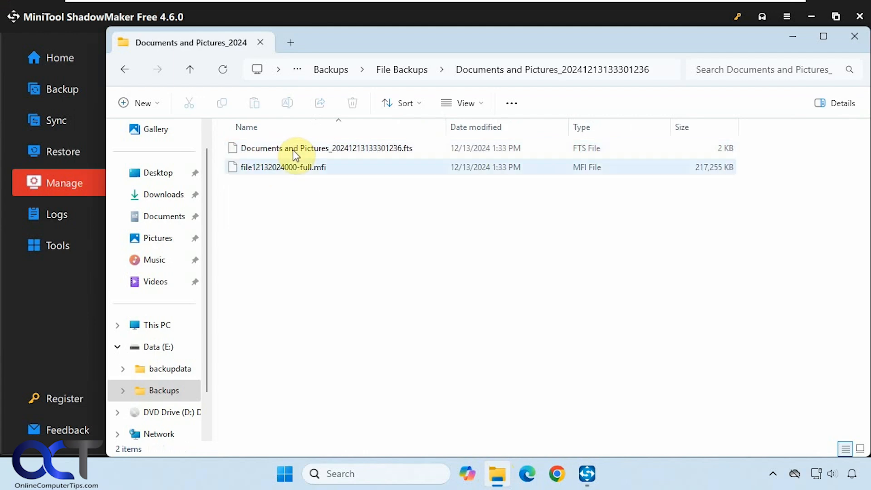
{"action": "left_click", "coordinate": [300, 230]}
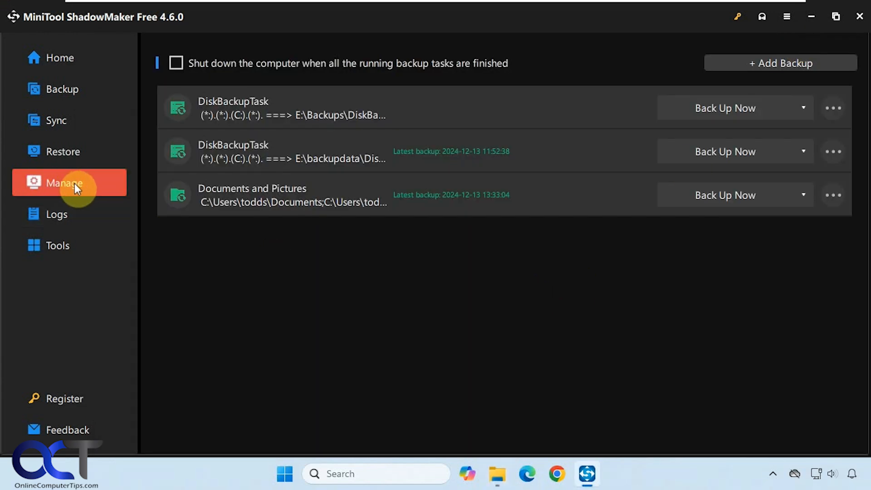
{"action": "mouse_move", "coordinate": [86, 191]}
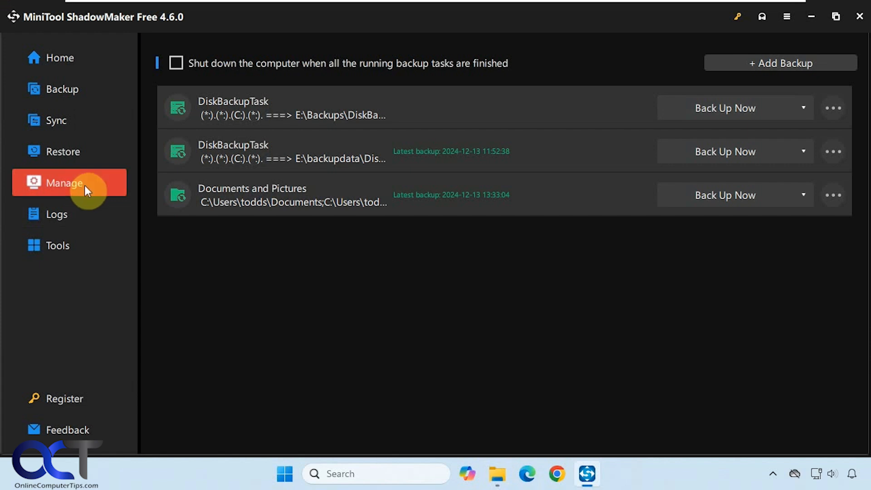
{"action": "mouse_move", "coordinate": [772, 255]}
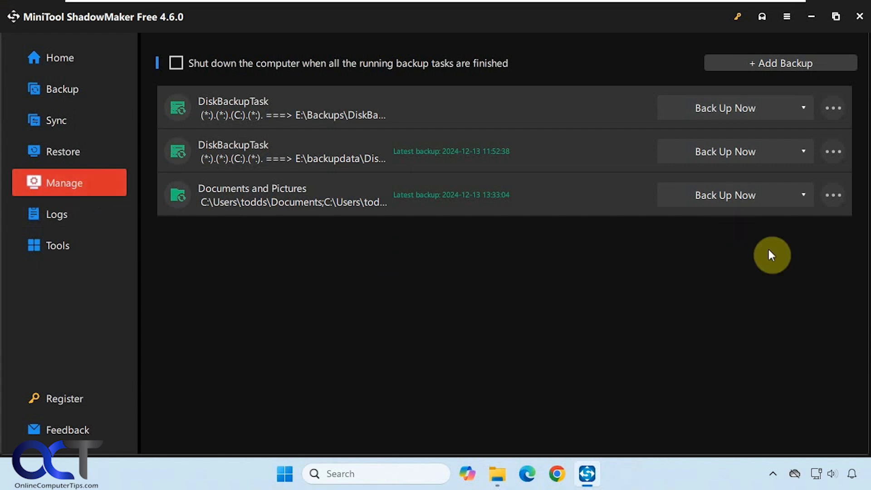
View the Back Up Now types and the more-actions menu for the Documents and Pictures task
{"action": "left_click", "coordinate": [803, 195]}
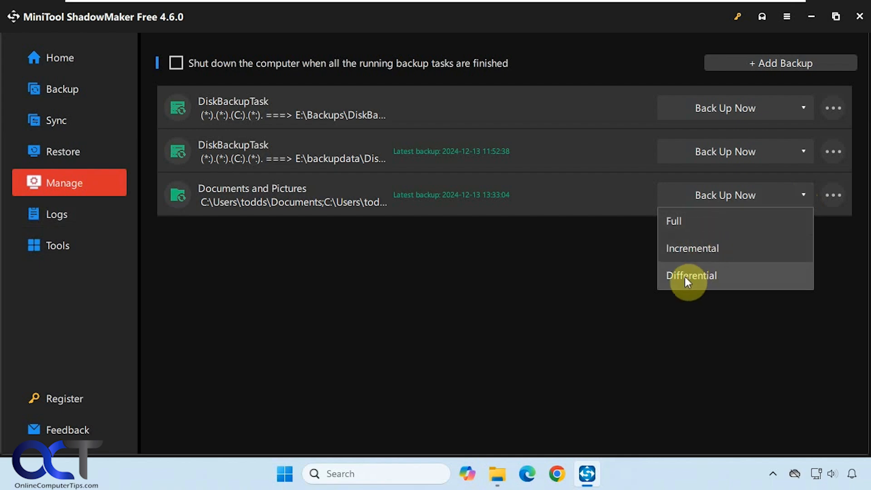
{"action": "left_click", "coordinate": [832, 194]}
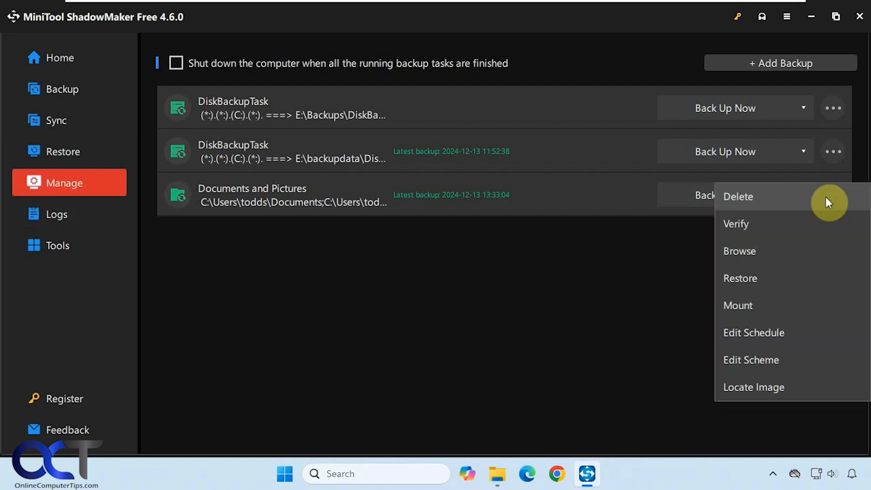
{"action": "mouse_move", "coordinate": [762, 222]}
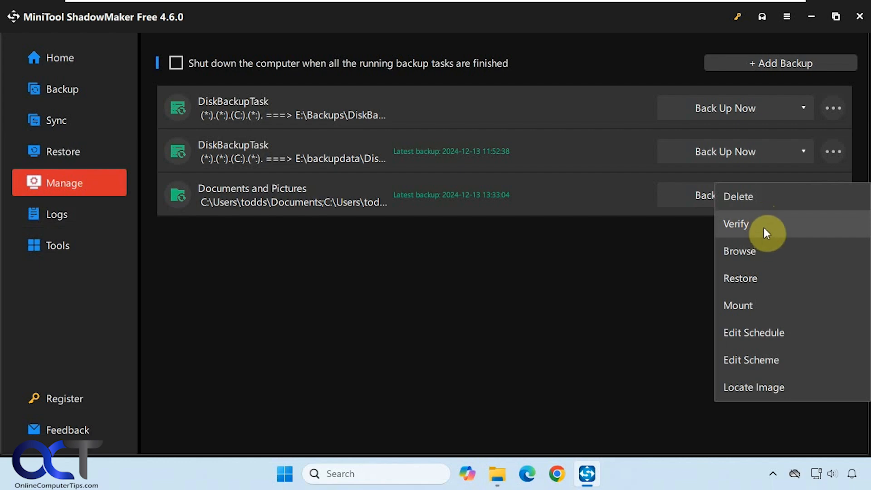
Browse the 12/13/2024 1:33 PM backup version's Documents and Pictures contents, then cancel back to the task list
{"action": "left_click", "coordinate": [736, 224]}
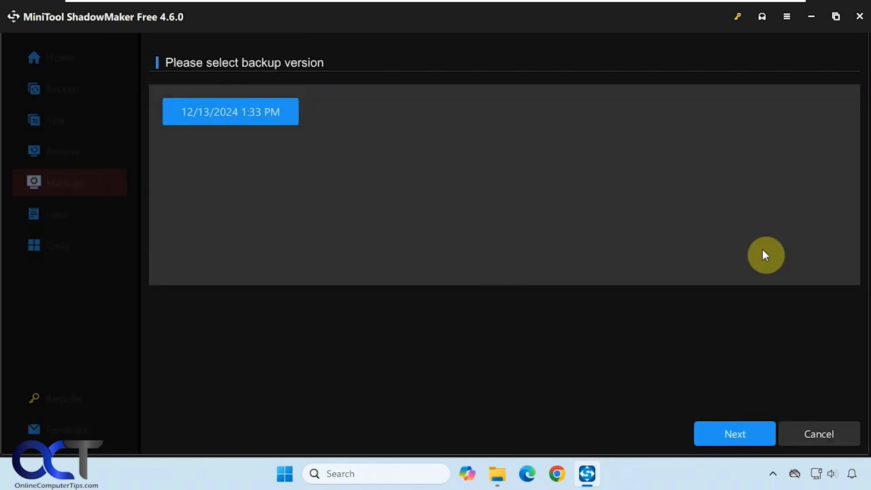
{"action": "mouse_move", "coordinate": [702, 408]}
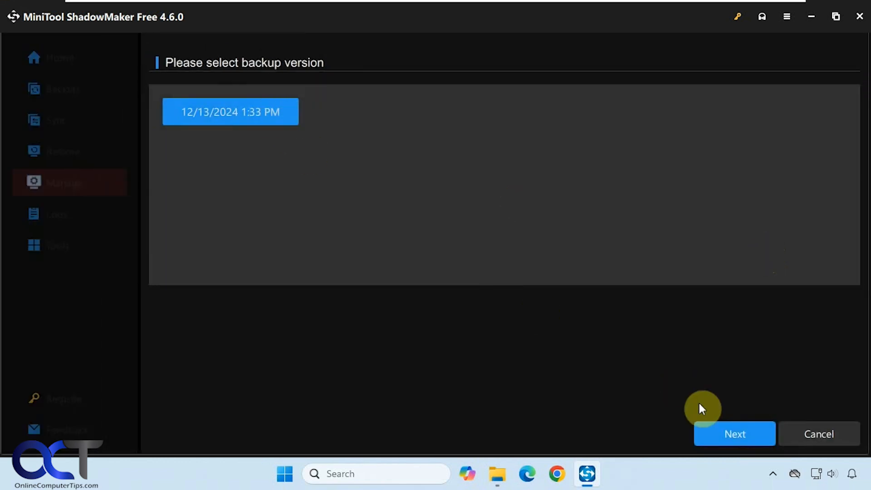
{"action": "left_click", "coordinate": [734, 434]}
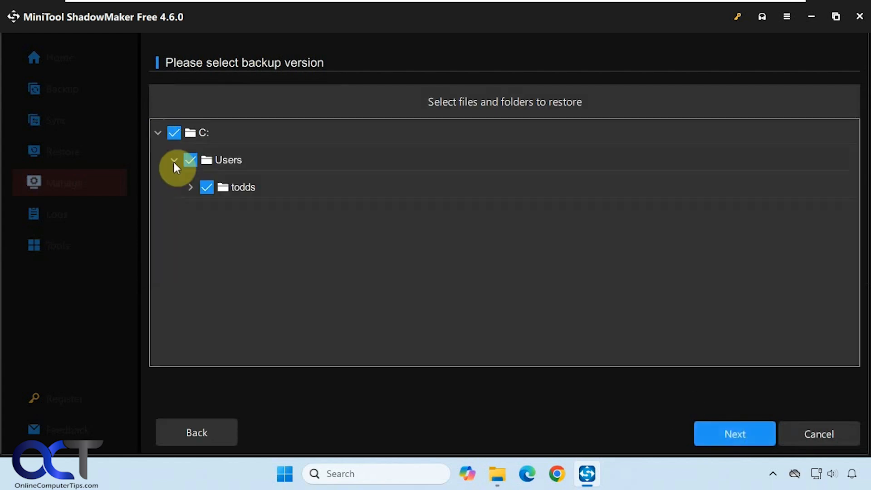
{"action": "left_click", "coordinate": [191, 187]}
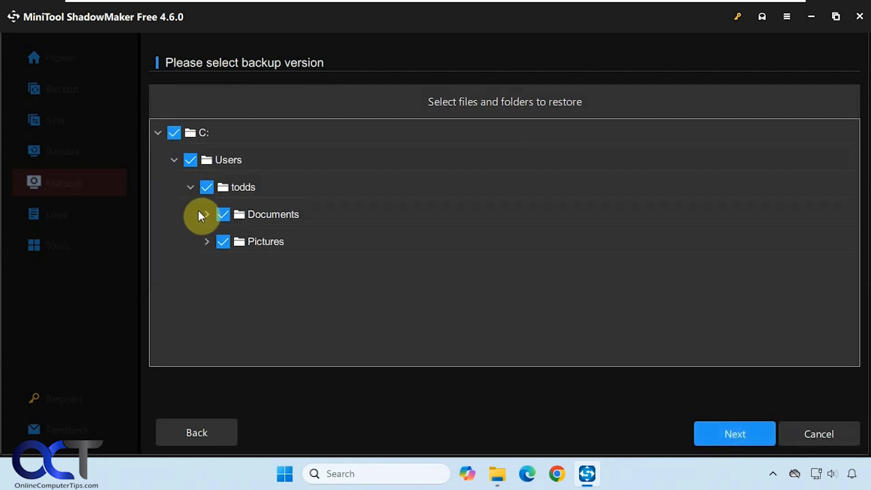
{"action": "left_click", "coordinate": [207, 214]}
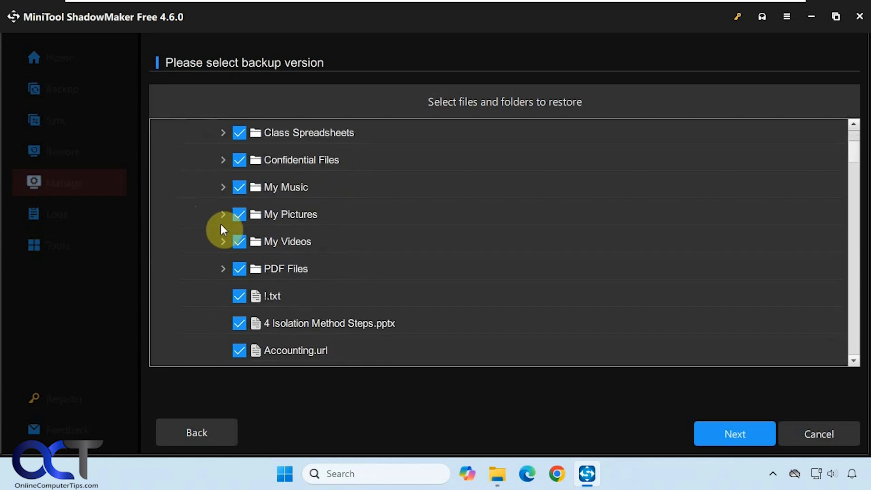
{"action": "left_click", "coordinate": [207, 214]}
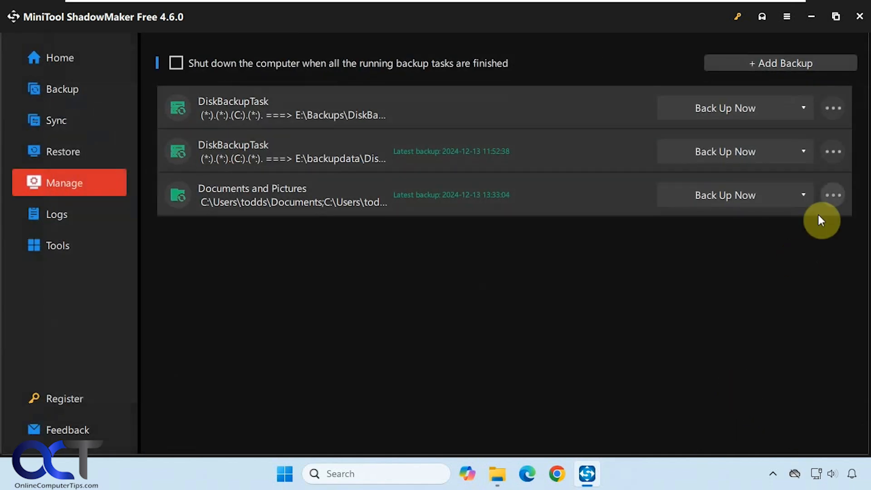
Review the Documents and Pictures task's Restore, Mount and Edit Scheme actions, choosing Edit Scheme
{"action": "left_click", "coordinate": [832, 194]}
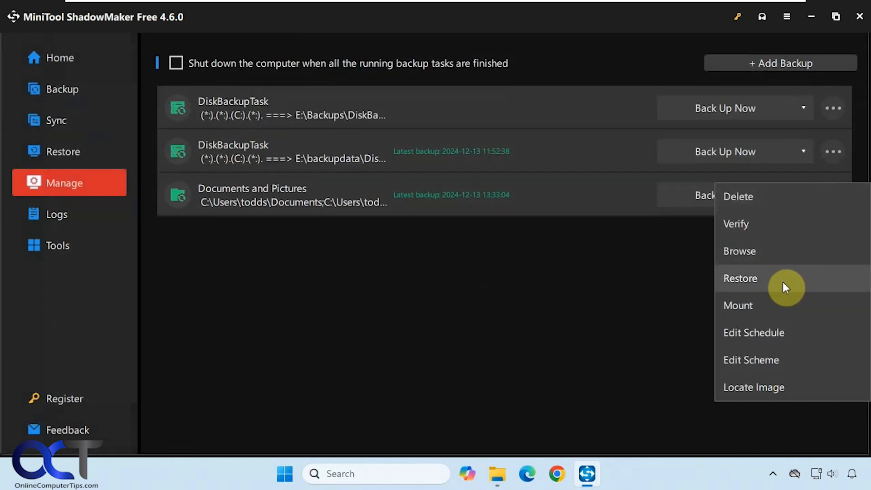
{"action": "mouse_move", "coordinate": [761, 287]}
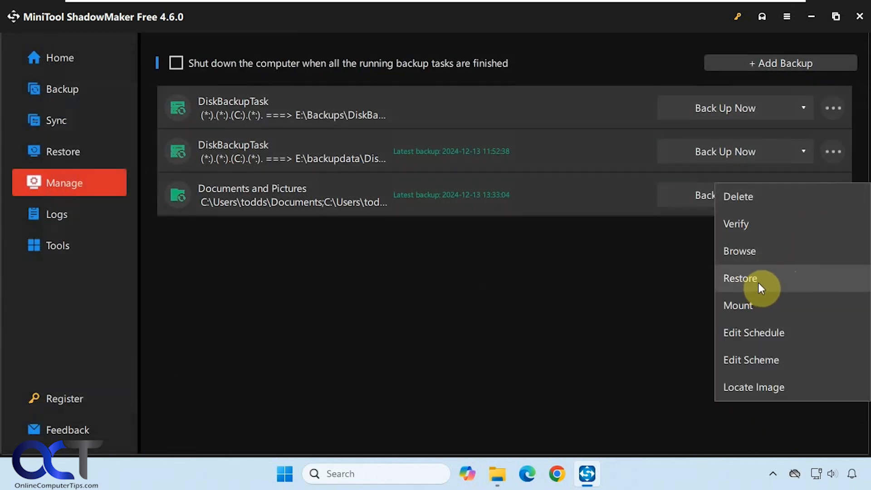
{"action": "mouse_move", "coordinate": [744, 309]}
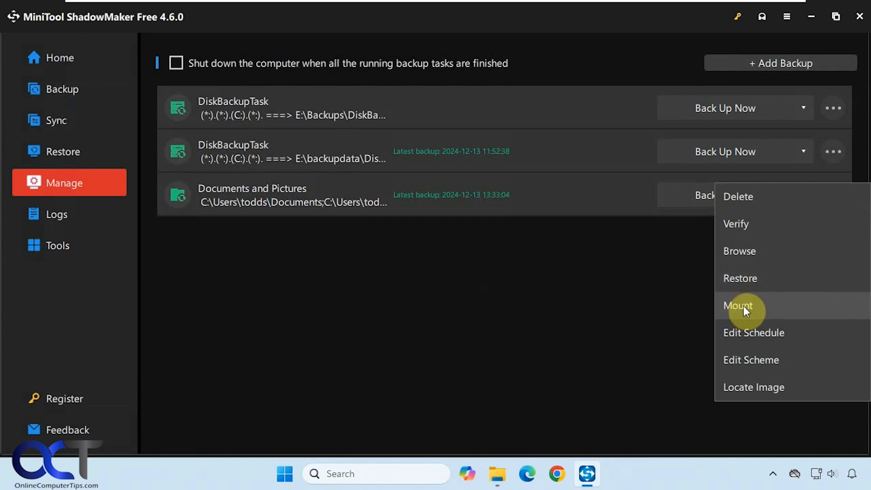
{"action": "mouse_move", "coordinate": [749, 312]}
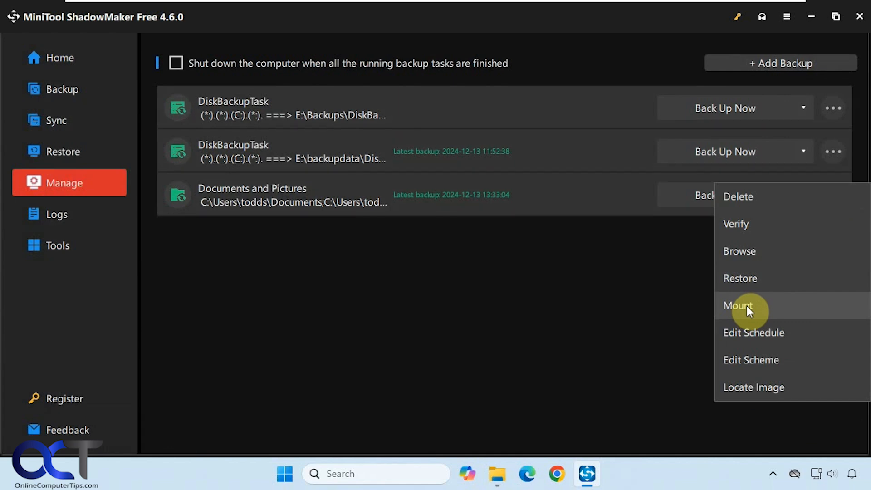
{"action": "mouse_move", "coordinate": [754, 327]}
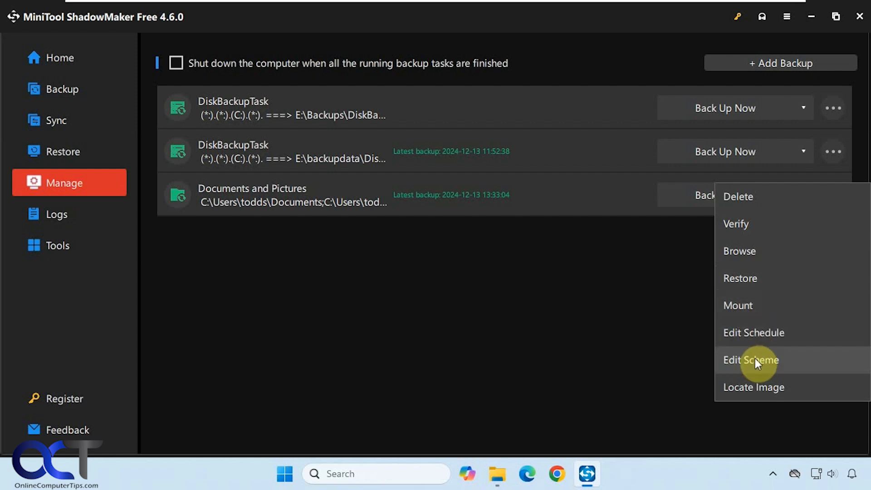
{"action": "mouse_move", "coordinate": [758, 373]}
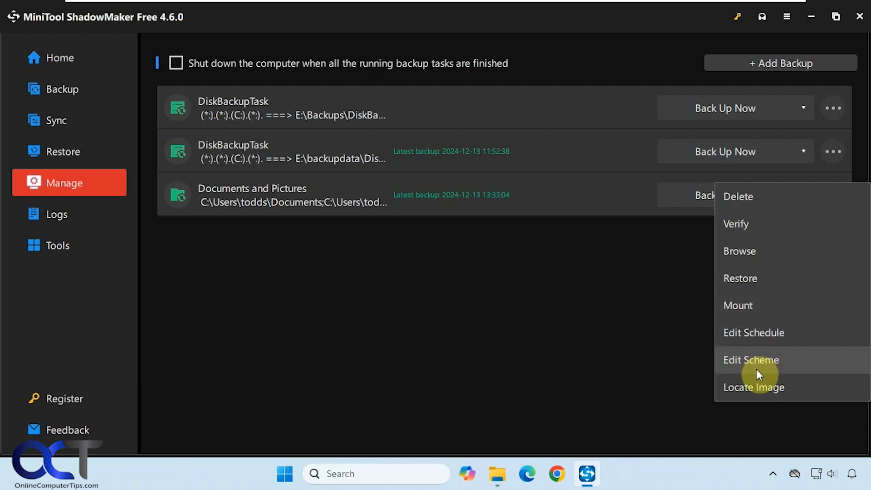
{"action": "left_click", "coordinate": [650, 358]}
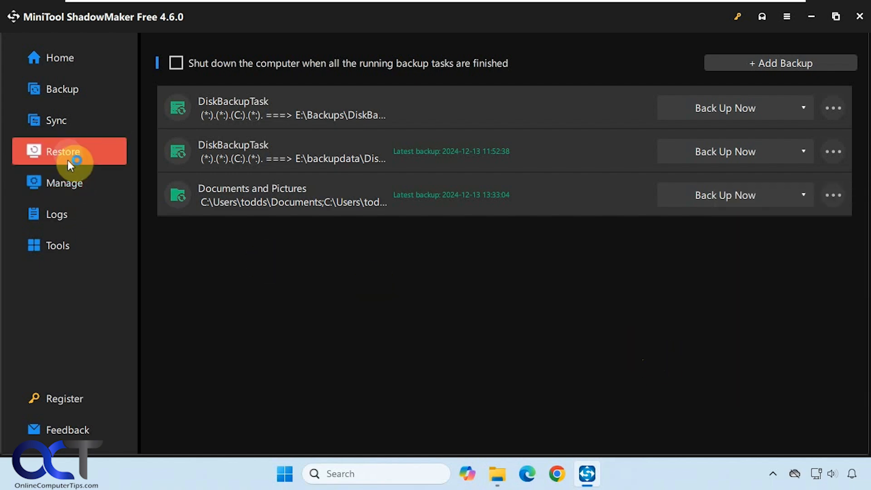
Begin restoring the Documents and Pictures backup and drill into C:\Users\todds\Documents in its contents
{"action": "left_click", "coordinate": [63, 151]}
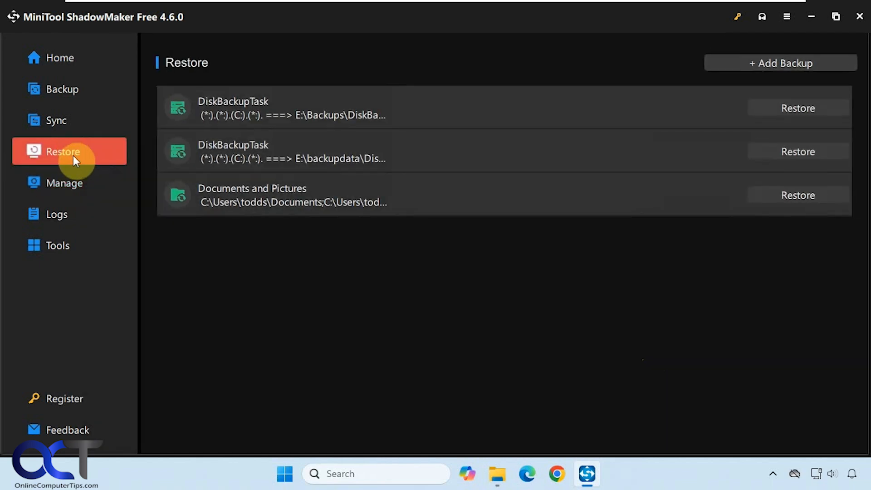
{"action": "mouse_move", "coordinate": [708, 255]}
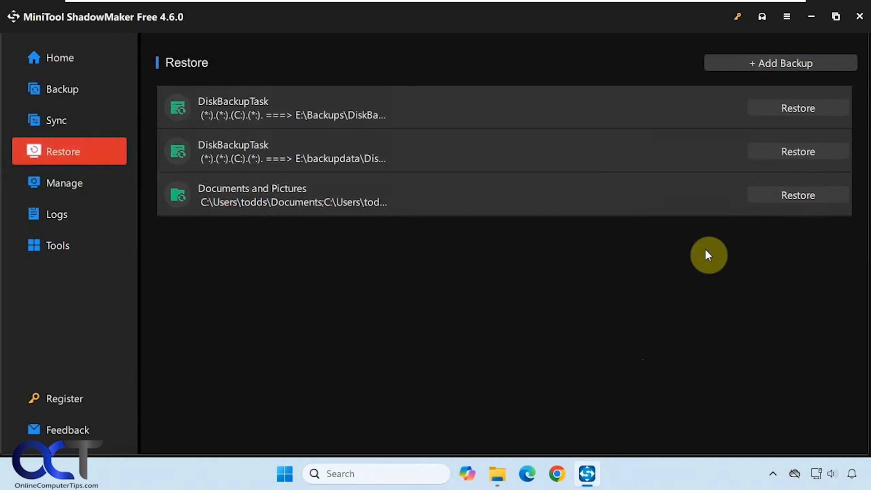
{"action": "left_click", "coordinate": [798, 108]}
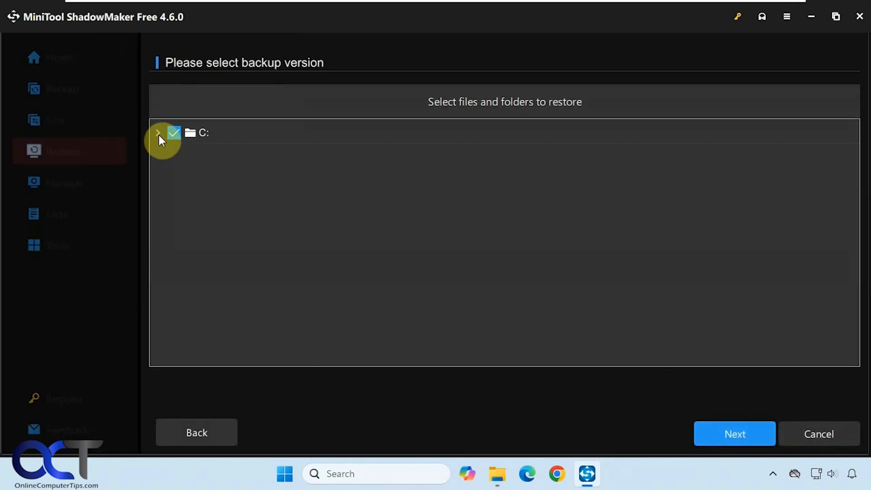
{"action": "left_click", "coordinate": [157, 133]}
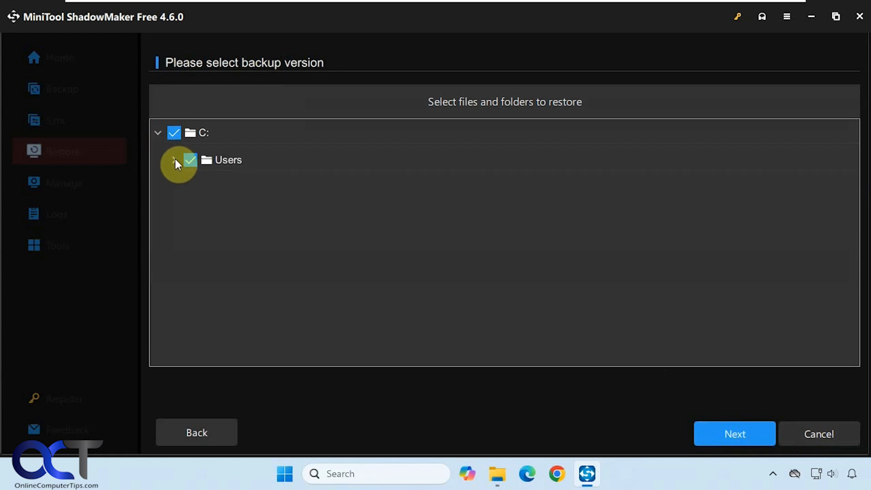
{"action": "left_click", "coordinate": [174, 160]}
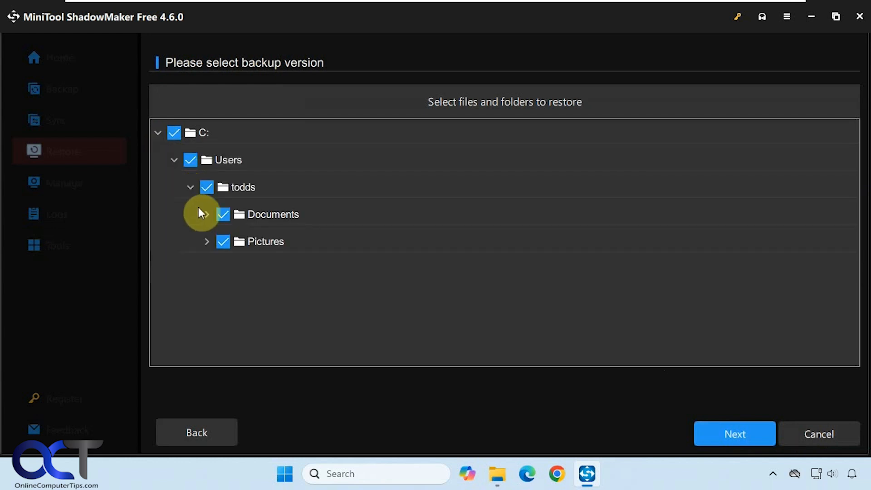
{"action": "left_click", "coordinate": [207, 214]}
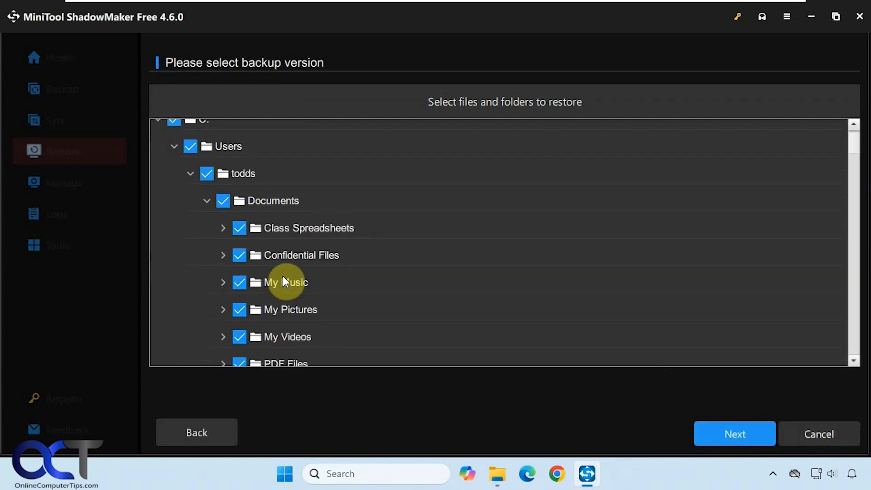
{"action": "scroll", "scroll_direction": "down", "scroll_amount": 3}
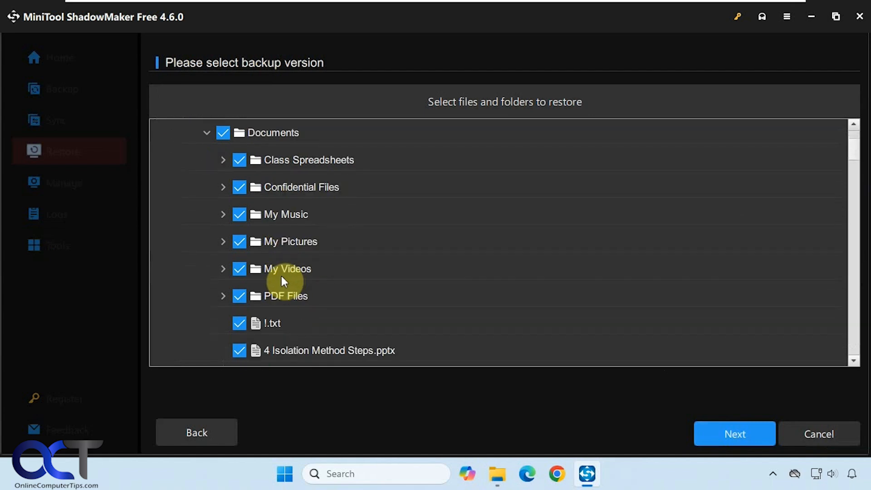
{"action": "scroll", "scroll_direction": "down", "scroll_amount": 3}
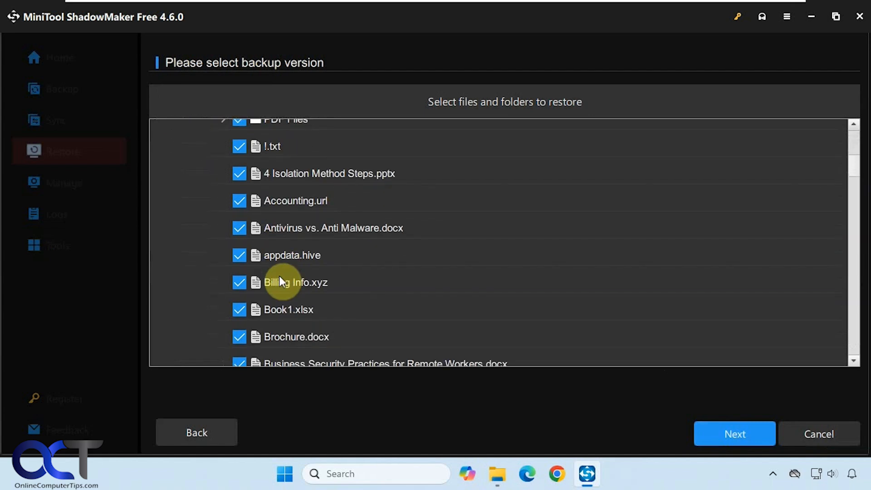
{"action": "scroll", "scroll_direction": "down", "scroll_amount": 3}
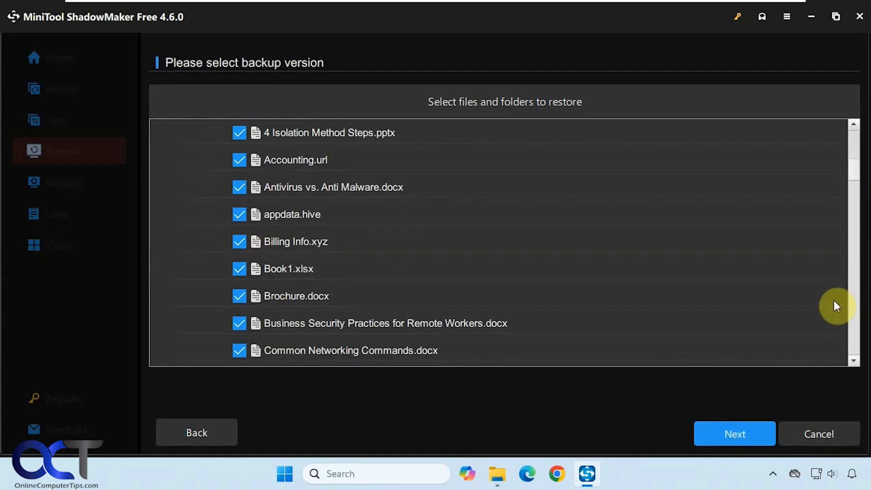
{"action": "scroll", "scroll_direction": "down", "scroll_amount": 3}
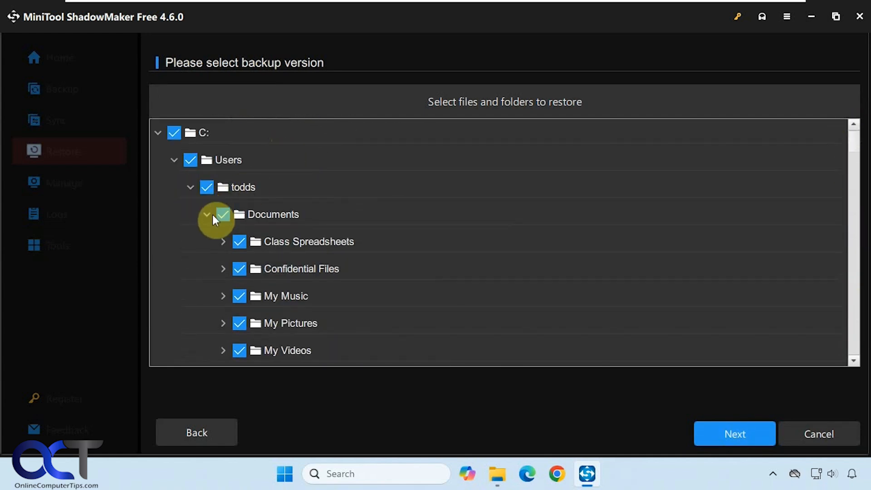
Deselect the whole Documents folder, keep only Confidential Files selected, and move to the target page
{"action": "left_click", "coordinate": [223, 214]}
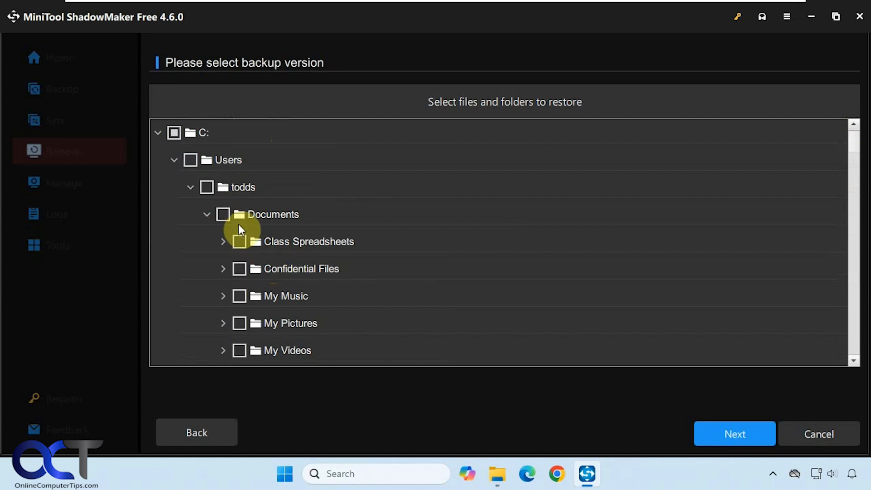
{"action": "left_click", "coordinate": [238, 268]}
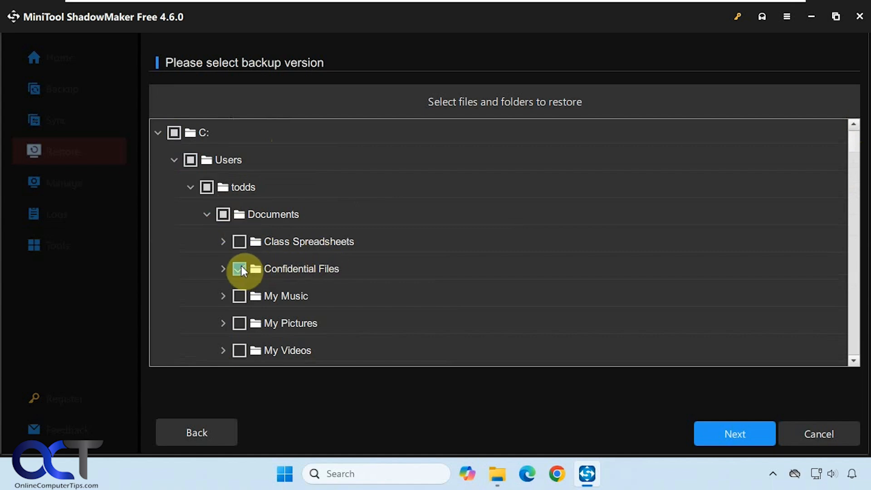
{"action": "left_click", "coordinate": [240, 269]}
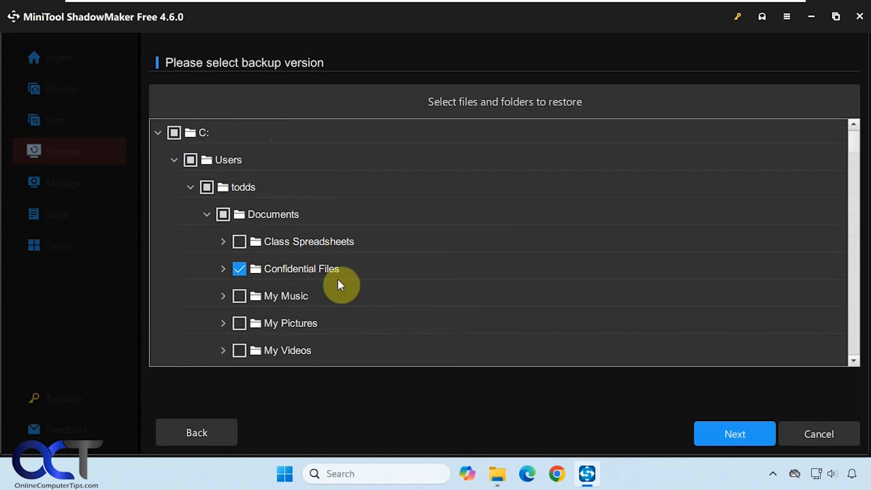
{"action": "left_click", "coordinate": [734, 433]}
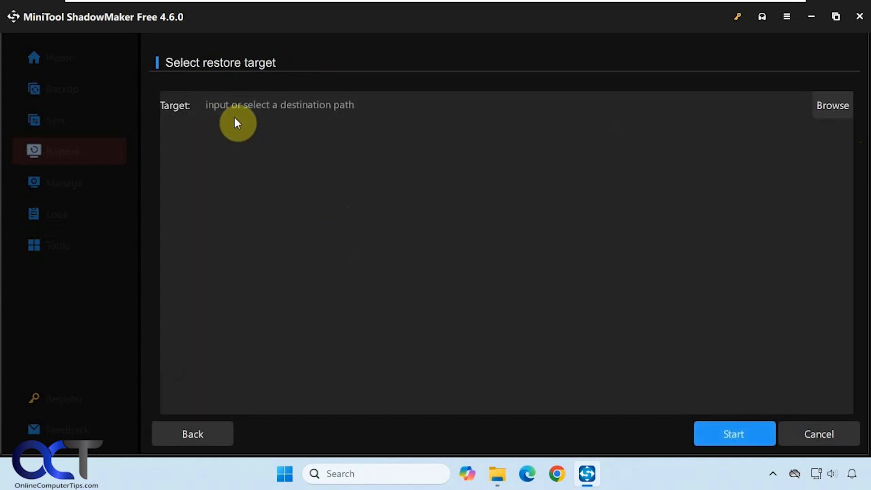
{"action": "mouse_move", "coordinate": [301, 106]}
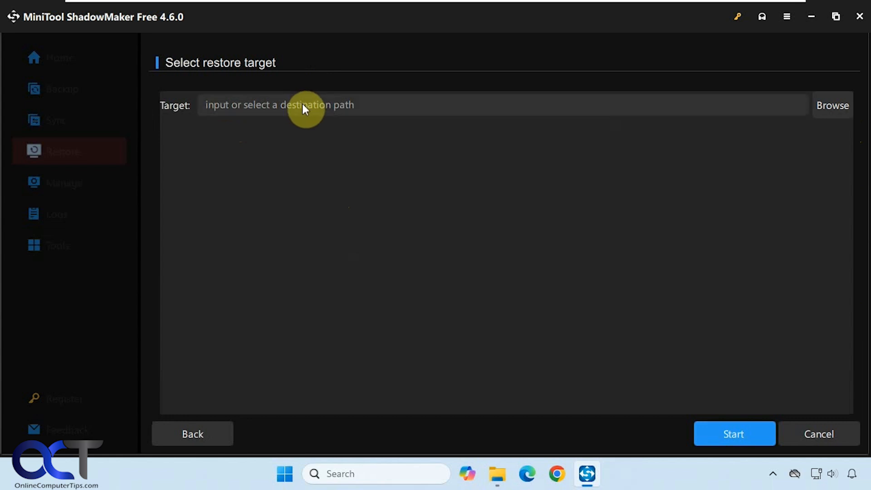
Browse for a restore destination, navigating into Local Disk (C:) and then Users
{"action": "left_click", "coordinate": [832, 105]}
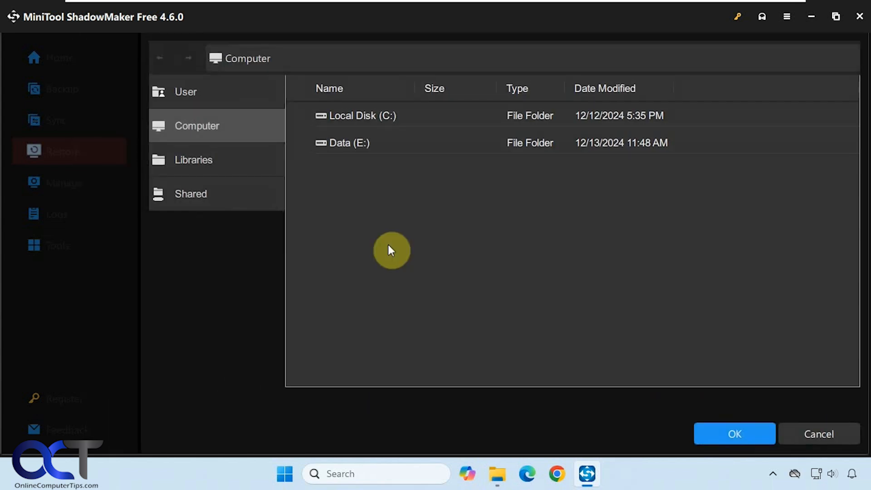
{"action": "mouse_move", "coordinate": [394, 251]}
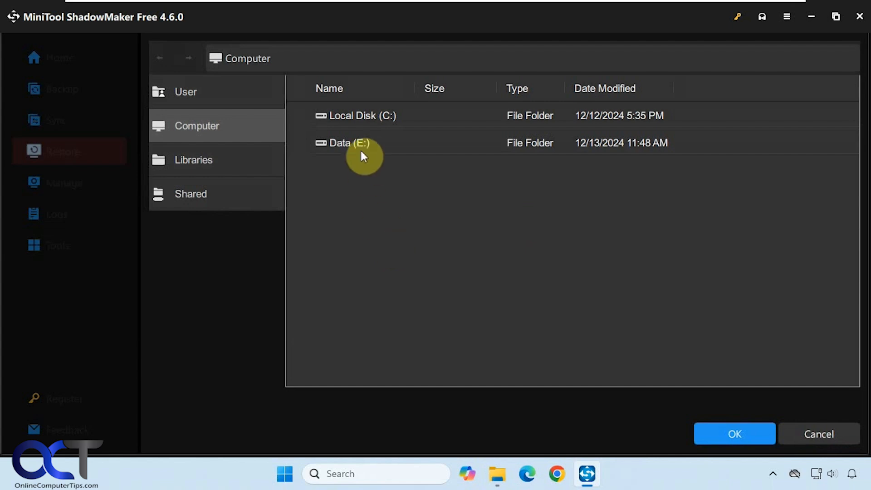
{"action": "double_click", "coordinate": [360, 115]}
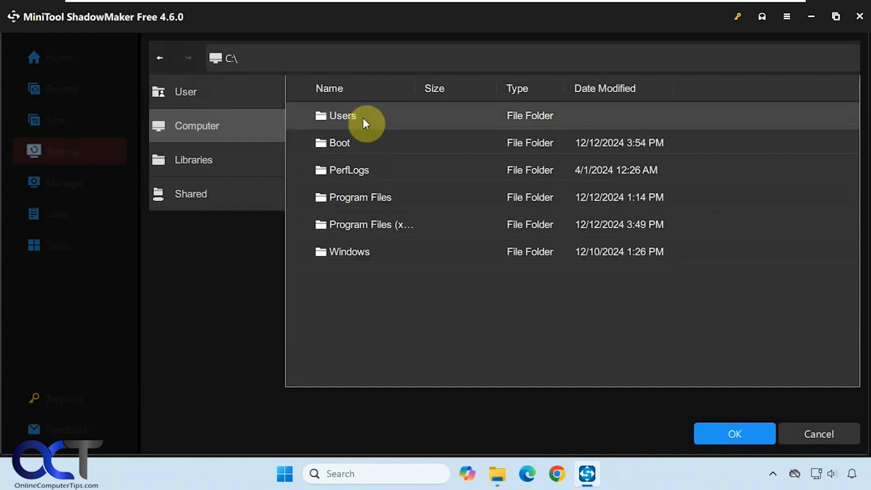
{"action": "double_click", "coordinate": [343, 115]}
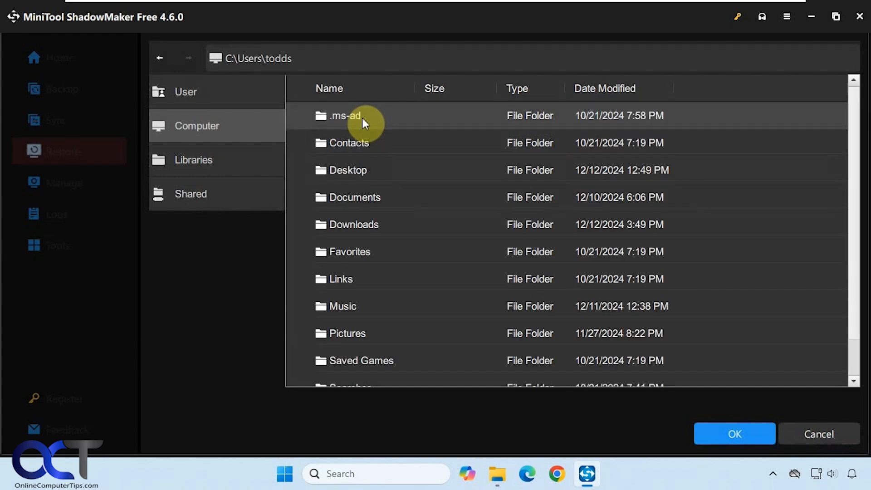
{"action": "mouse_move", "coordinate": [378, 273]}
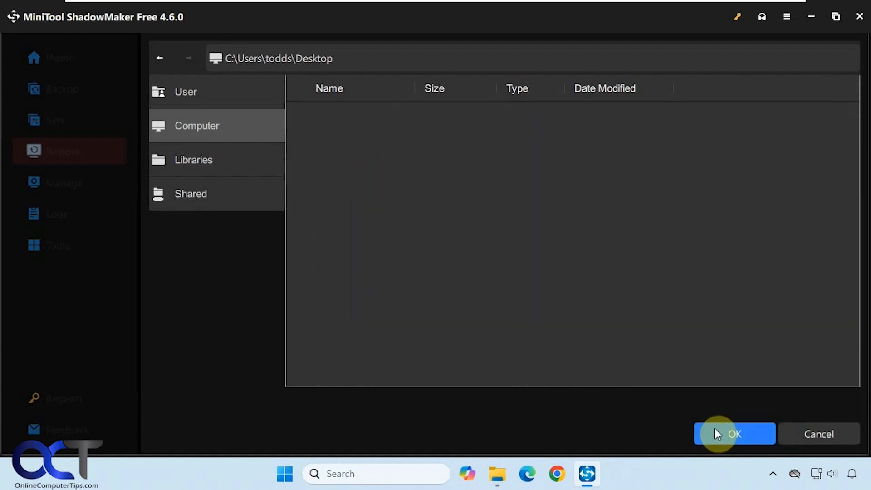
Restore Confidential Files to the Desktop and acknowledge the successful completion notice
{"action": "left_click", "coordinate": [733, 433]}
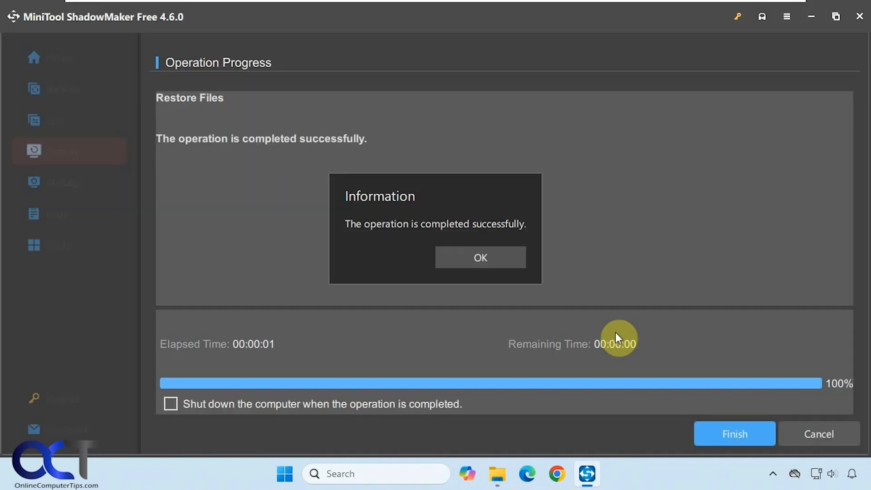
{"action": "left_click", "coordinate": [479, 257]}
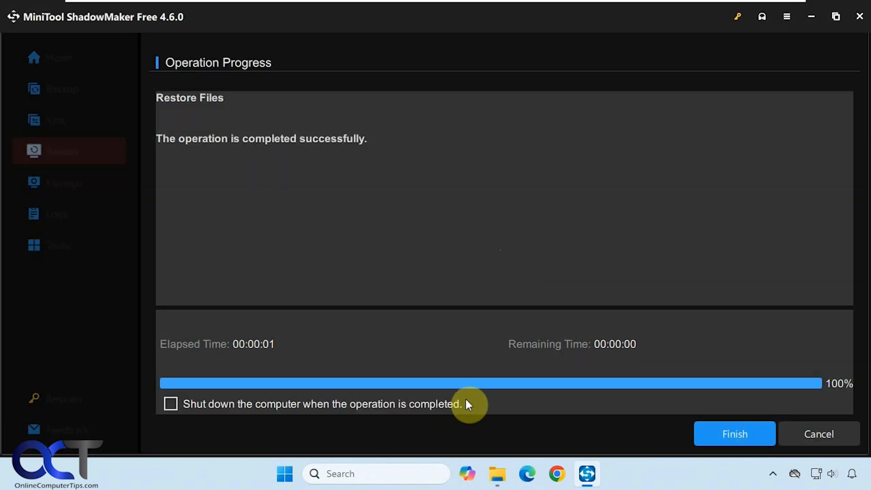
View the restored Confidential Files folder on the desktop, then close its window
{"action": "left_click", "coordinate": [734, 434]}
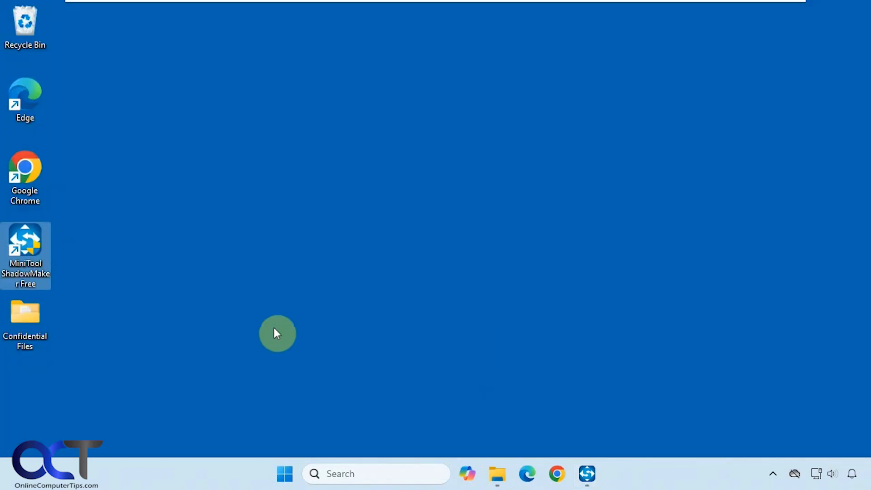
{"action": "double_click", "coordinate": [24, 322]}
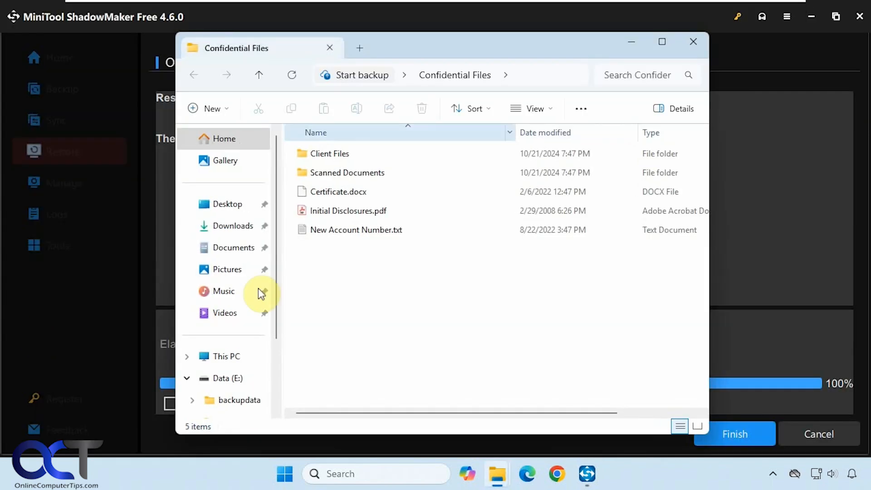
{"action": "mouse_move", "coordinate": [693, 42]}
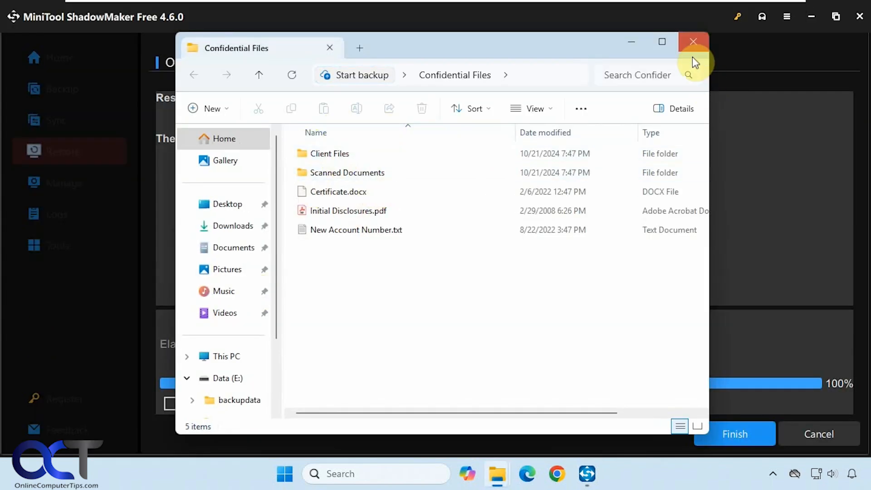
{"action": "left_click", "coordinate": [692, 41]}
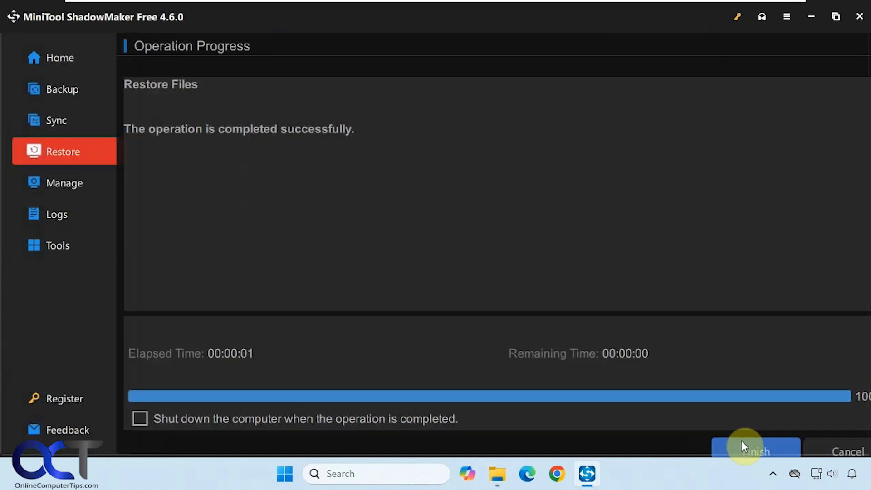
Finish the restore and return to the Documents and Pictures backup task
{"action": "left_click", "coordinate": [754, 451]}
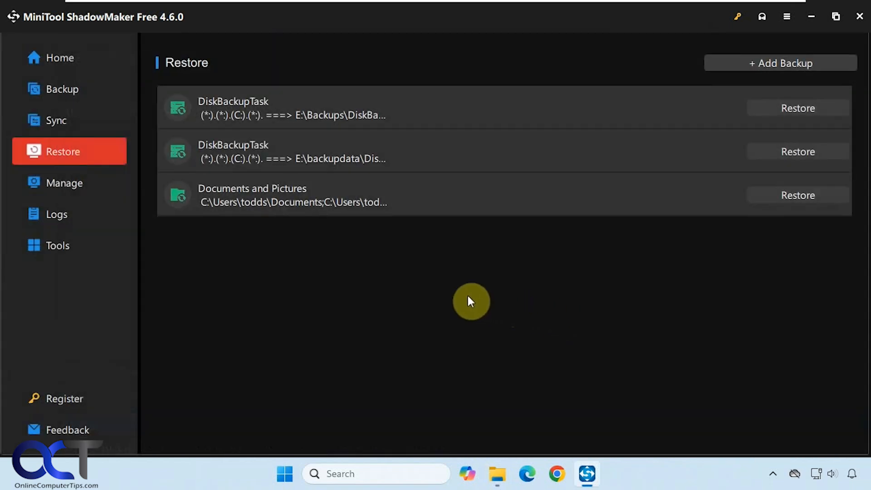
{"action": "left_click", "coordinate": [60, 89]}
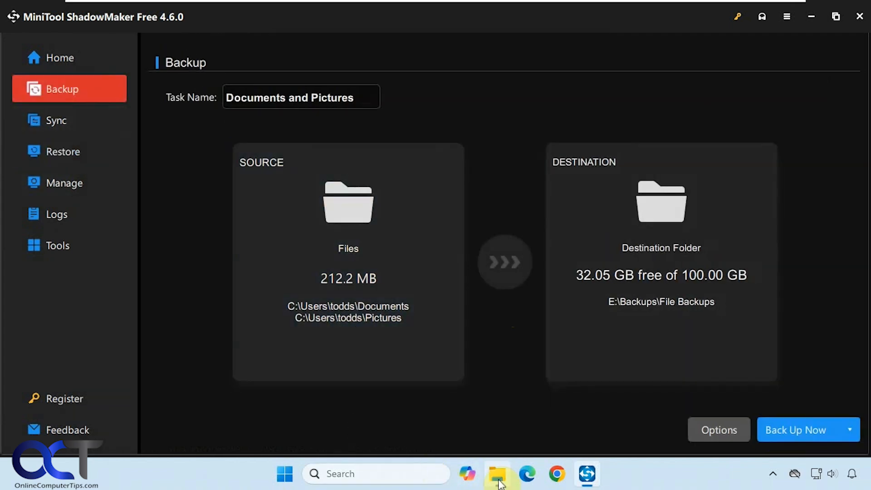
Create a new text document in Documents and fill it with 'sdfsfasfasfsdfsdf'
{"action": "left_click", "coordinate": [497, 474]}
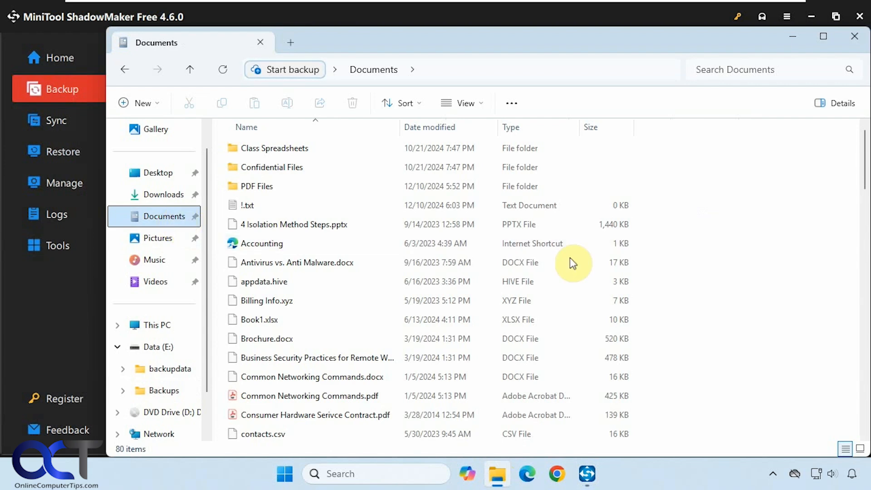
{"action": "right_click", "coordinate": [573, 263]}
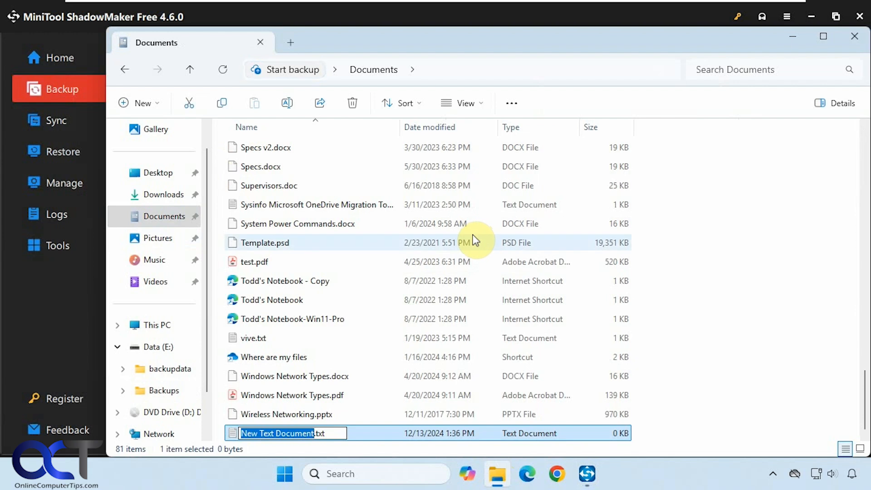
{"action": "type", "text": "a"}
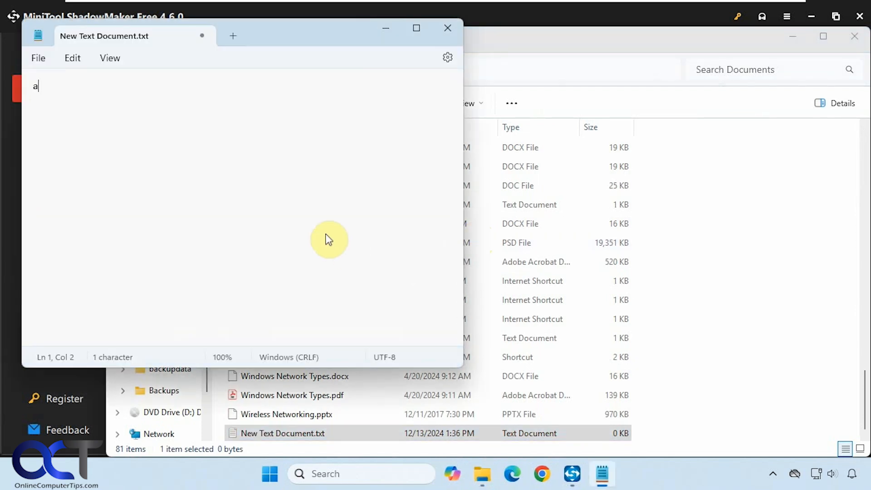
{"action": "type", "text": "sdfsfasfasfsdfsdf"}
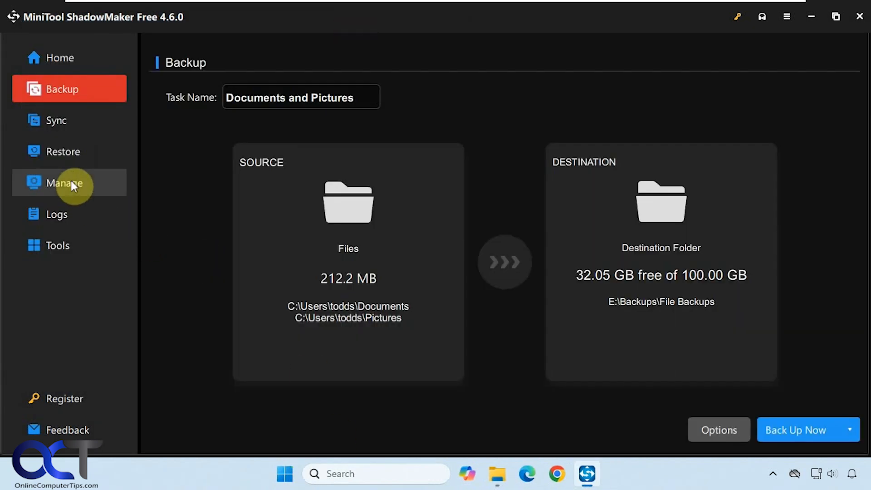
From Manage, run a Differential backup of the Documents and Pictures task
{"action": "left_click", "coordinate": [64, 182]}
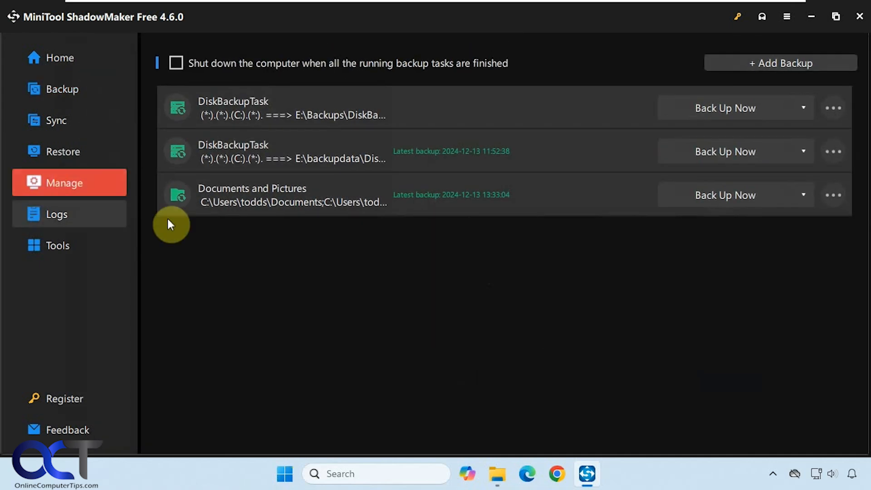
{"action": "mouse_move", "coordinate": [682, 299]}
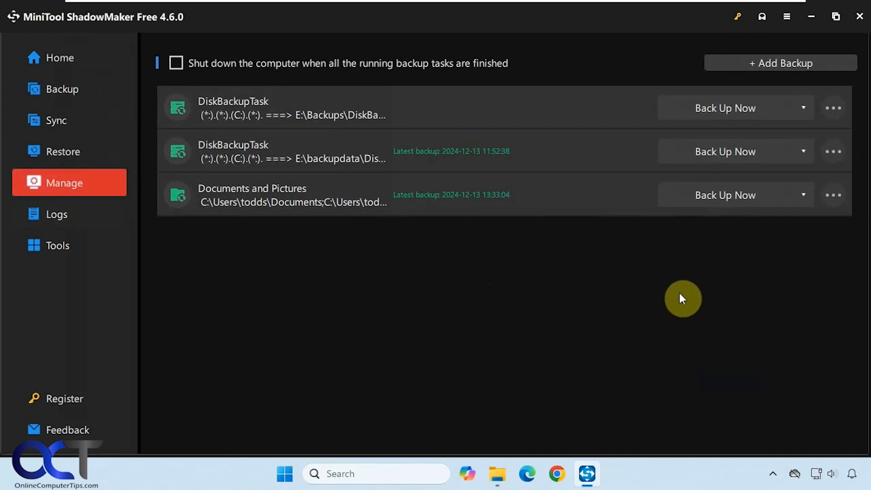
{"action": "mouse_move", "coordinate": [688, 297]}
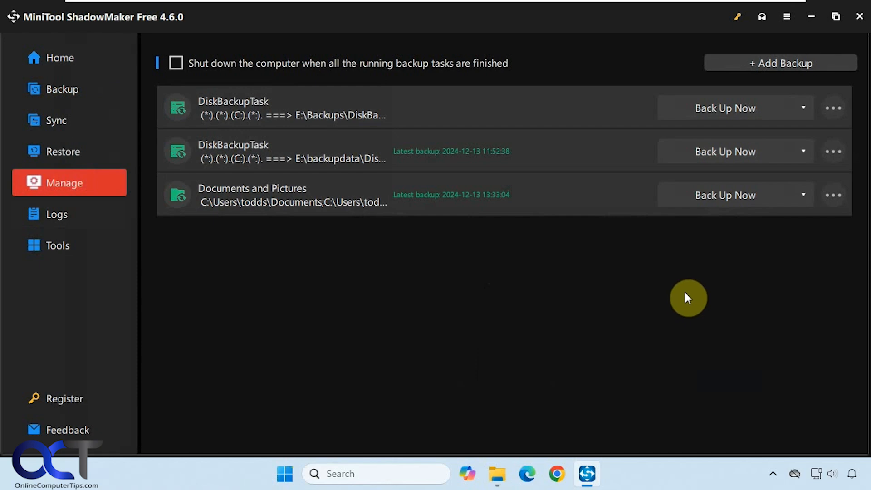
{"action": "left_click", "coordinate": [803, 194]}
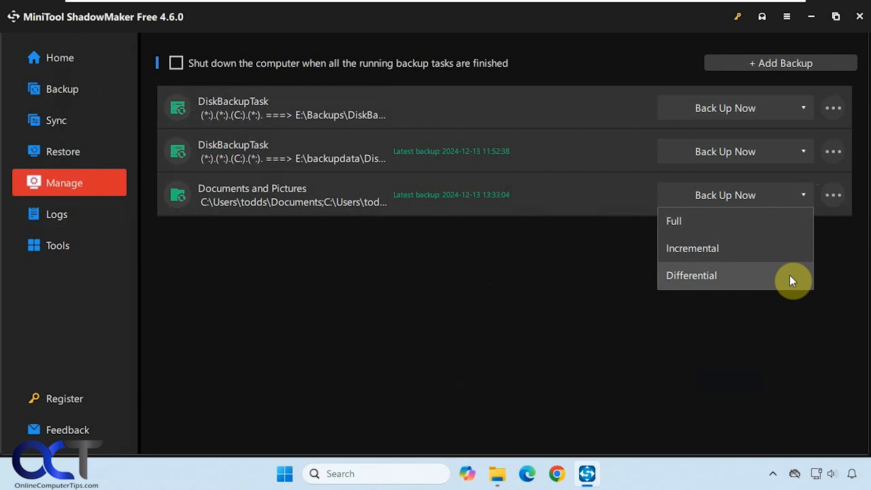
{"action": "left_click", "coordinate": [691, 276]}
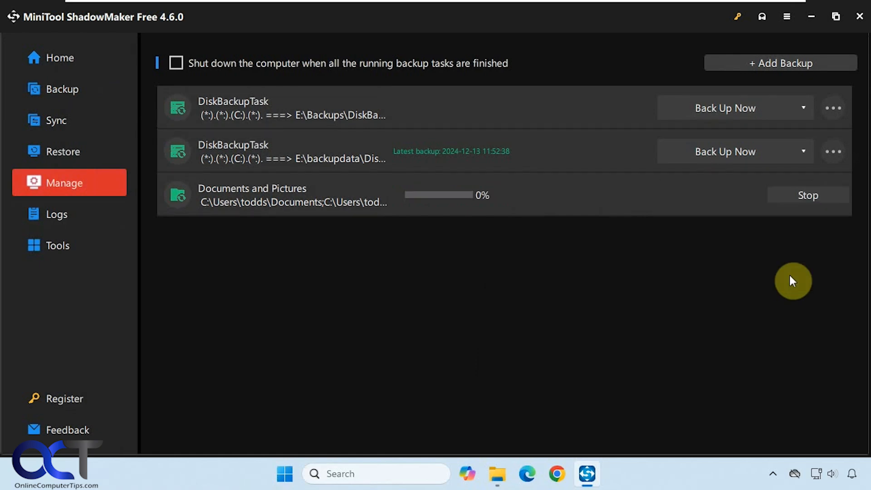
{"action": "mouse_move", "coordinate": [774, 289]}
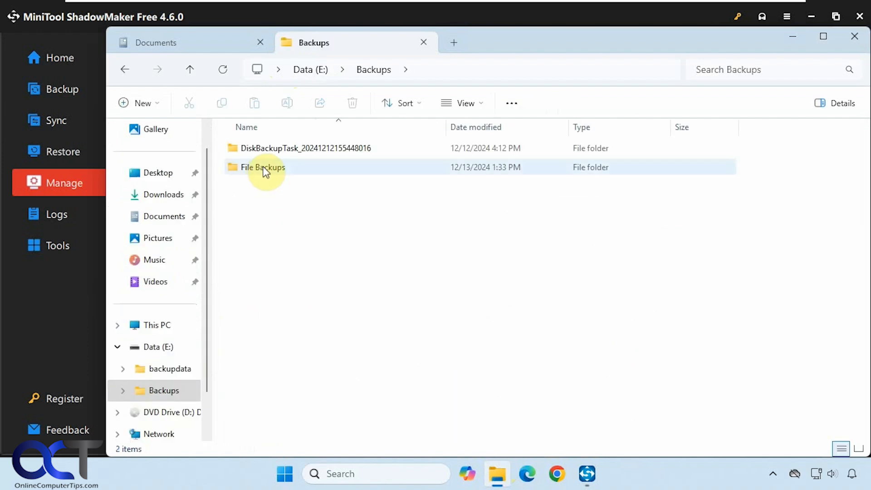
Open the File Backups folder under E:\Backups to inspect the backup output
{"action": "double_click", "coordinate": [262, 167]}
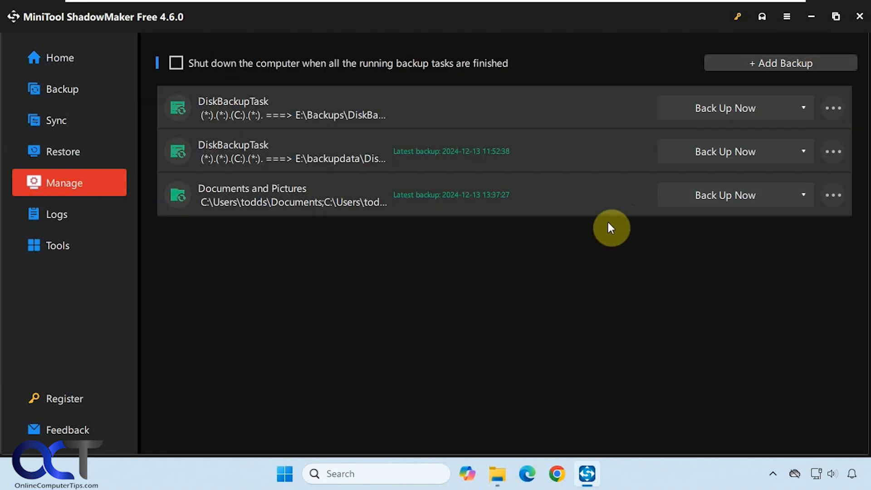
Restore the newest 1:37 PM version and expand Documents to reveal New Text Document.txt
{"action": "left_click", "coordinate": [62, 152]}
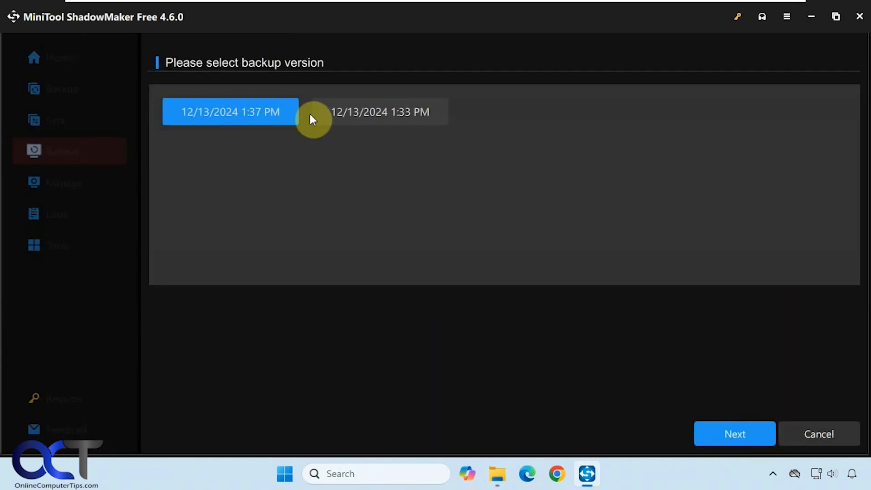
{"action": "mouse_move", "coordinate": [380, 112]}
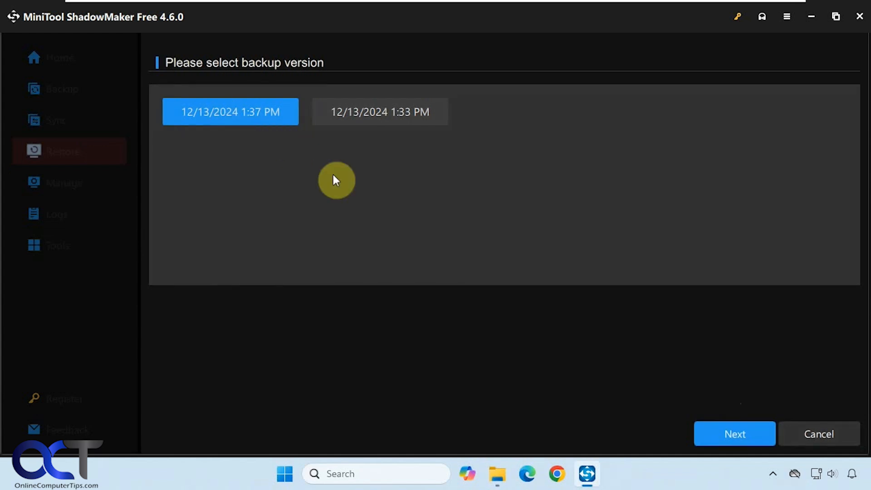
{"action": "left_click", "coordinate": [734, 434]}
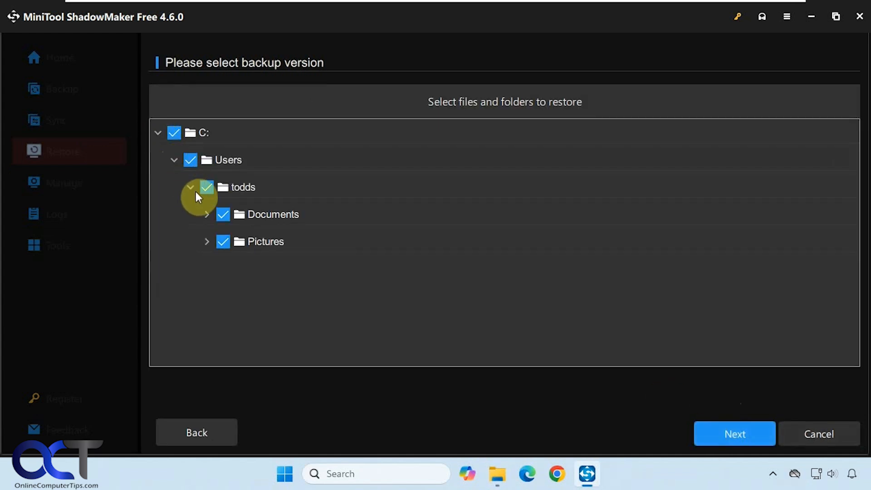
{"action": "left_click", "coordinate": [207, 214]}
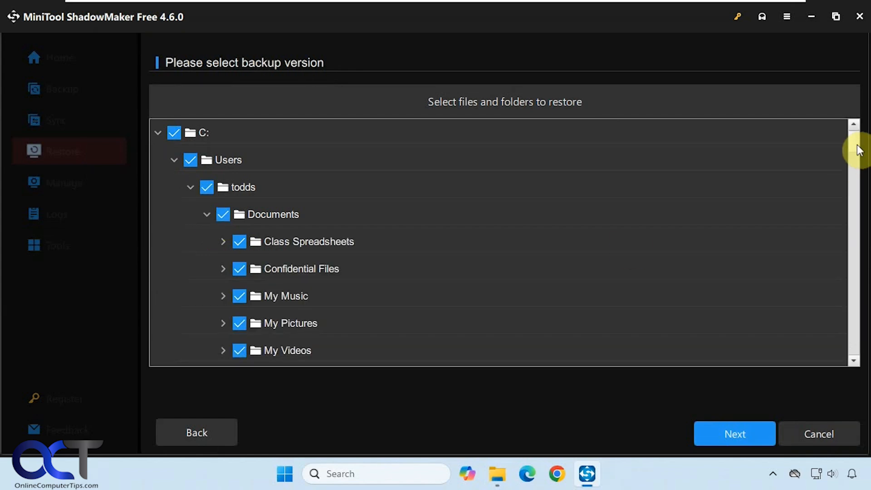
{"action": "scroll", "scroll_direction": "down", "scroll_amount": 3}
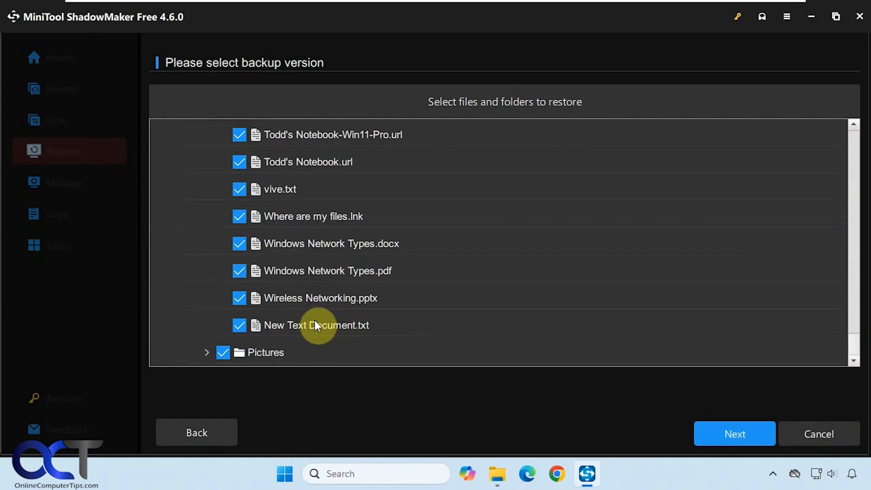
{"action": "mouse_move", "coordinate": [345, 294]}
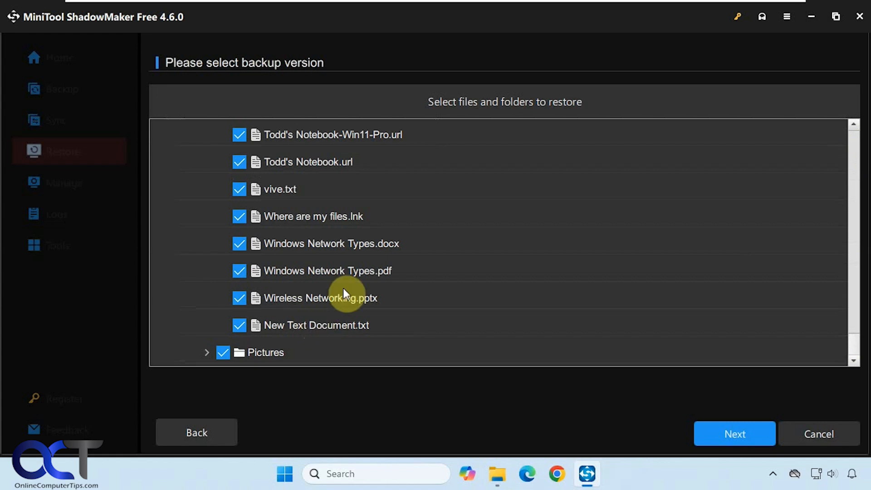
{"action": "mouse_move", "coordinate": [311, 288]}
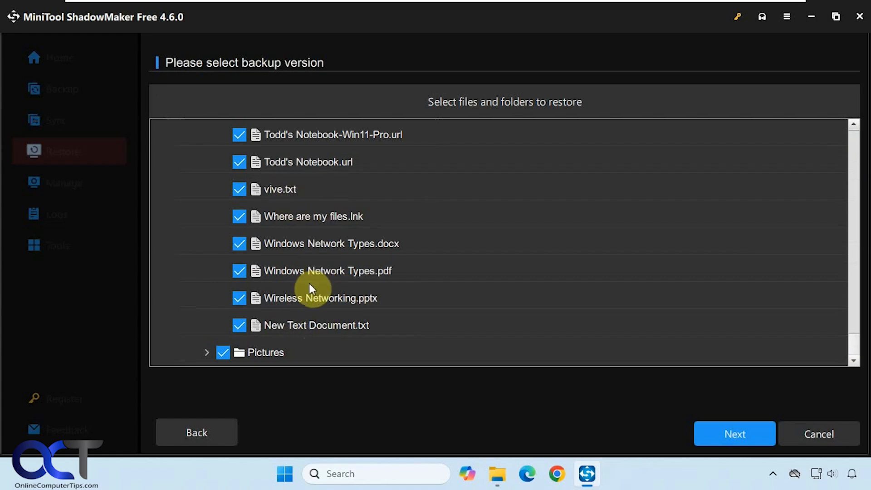
{"action": "mouse_move", "coordinate": [328, 332]}
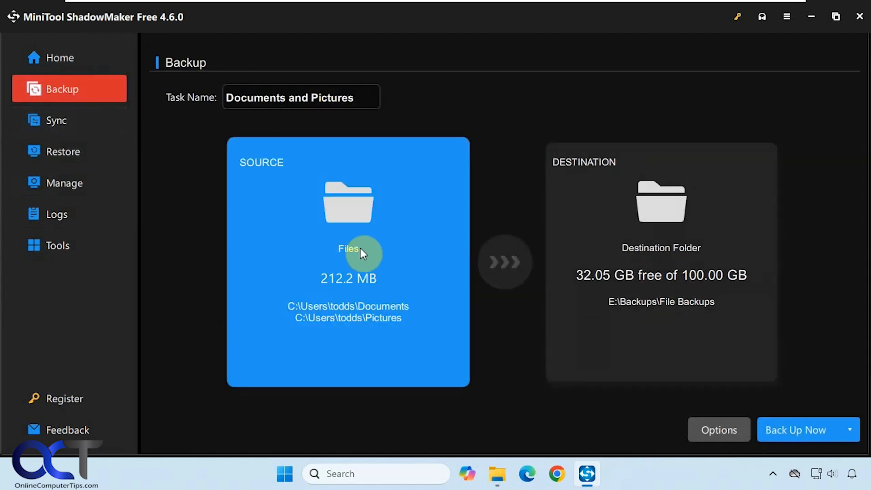
Peek at the backup source picker's C drive contents and cancel without changes
{"action": "left_click", "coordinate": [349, 250]}
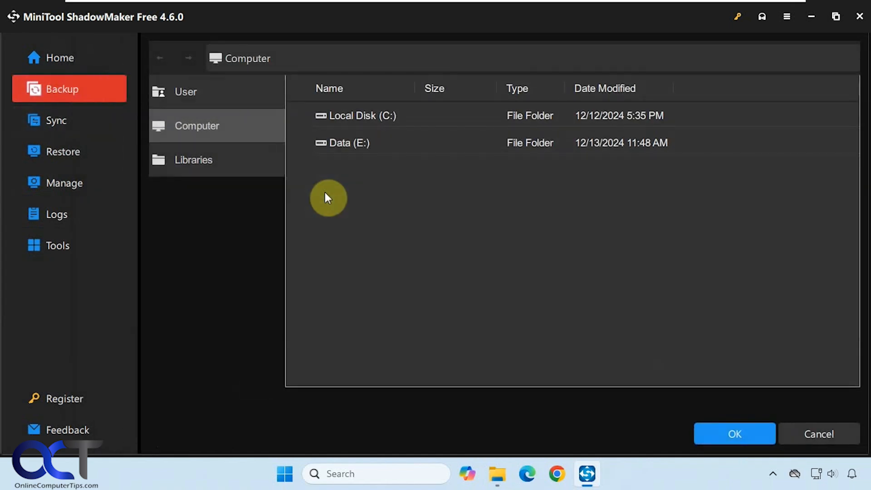
{"action": "mouse_move", "coordinate": [256, 103]}
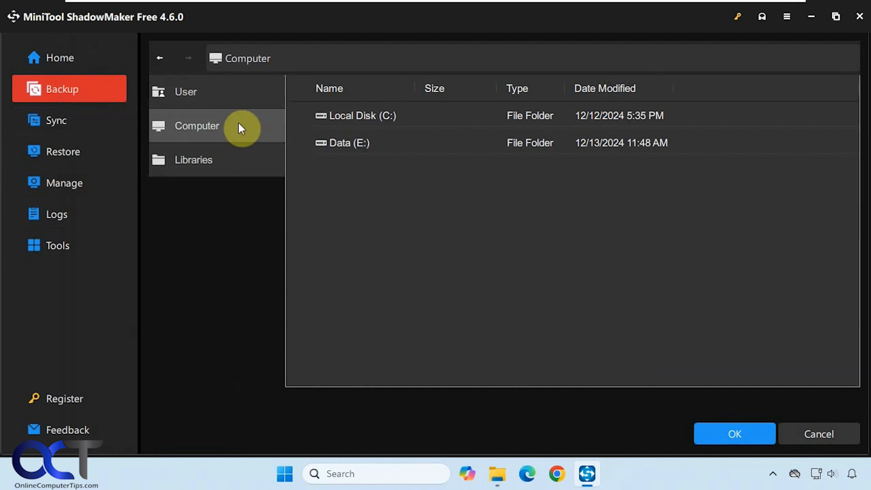
{"action": "mouse_move", "coordinate": [238, 143]}
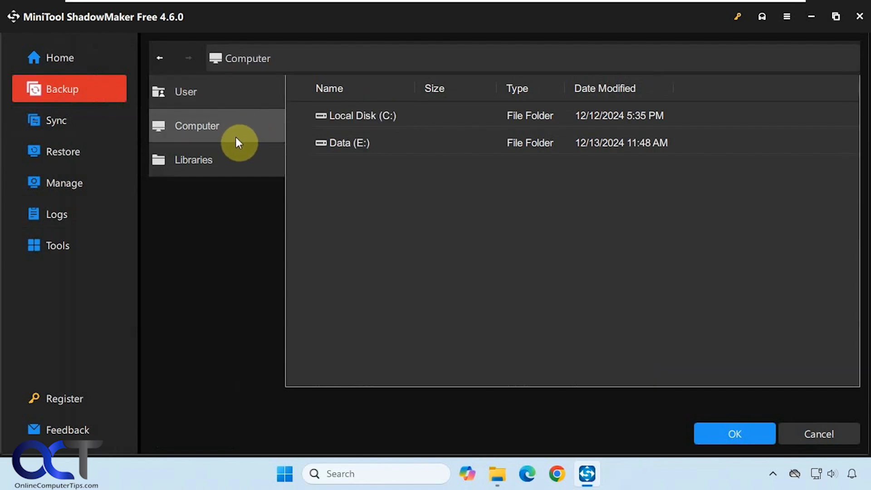
{"action": "double_click", "coordinate": [356, 115]}
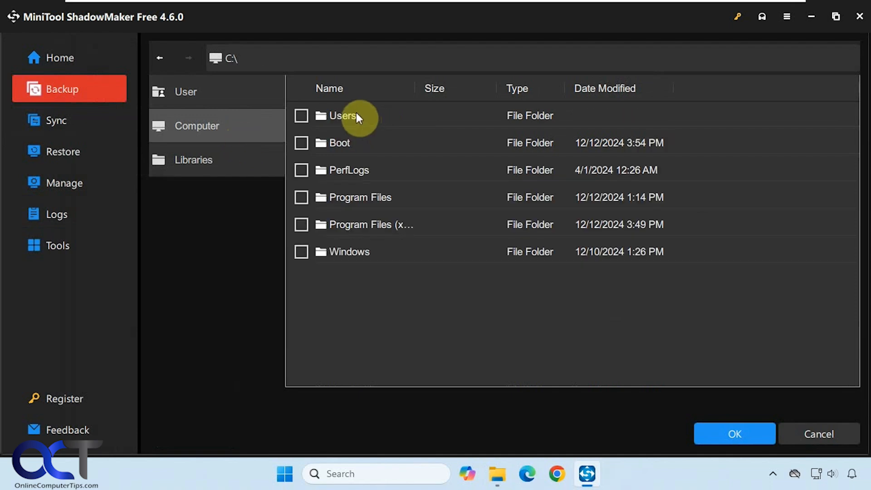
{"action": "mouse_move", "coordinate": [381, 178]}
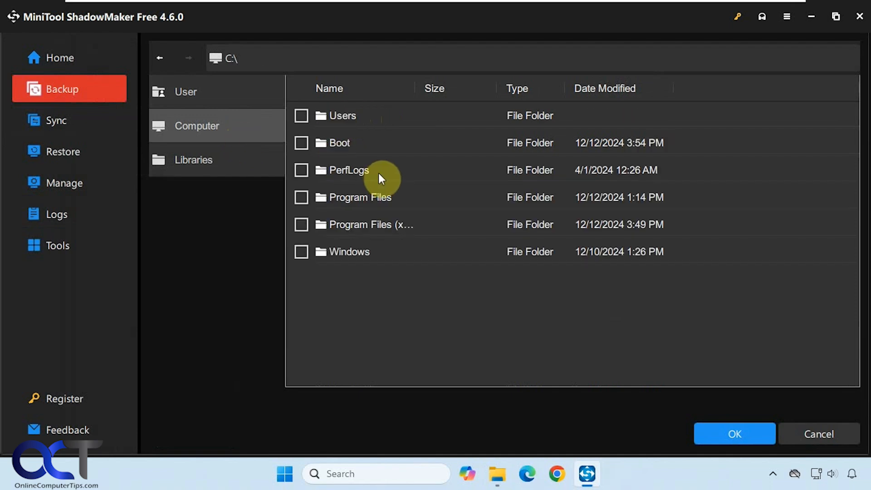
{"action": "left_click", "coordinate": [733, 434]}
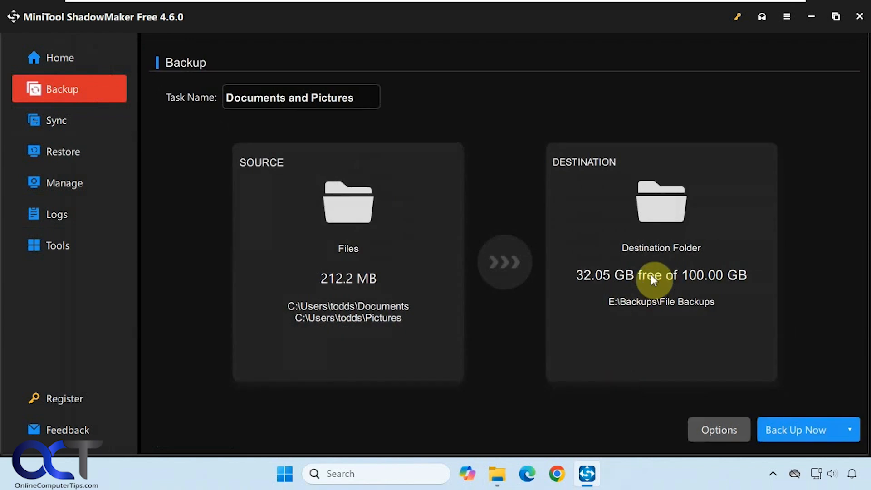
{"action": "mouse_move", "coordinate": [783, 432]}
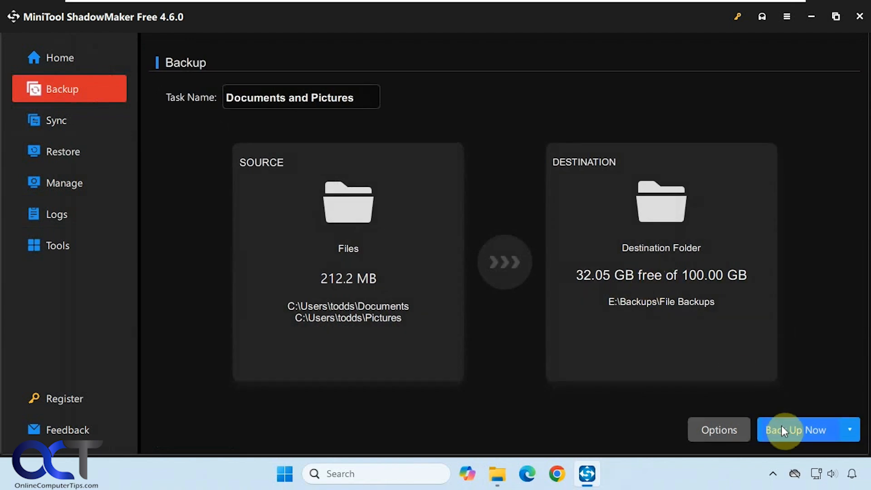
Visit Restore, return to the Manage task list and dismiss the task's extra actions menu
{"action": "left_click", "coordinate": [63, 152]}
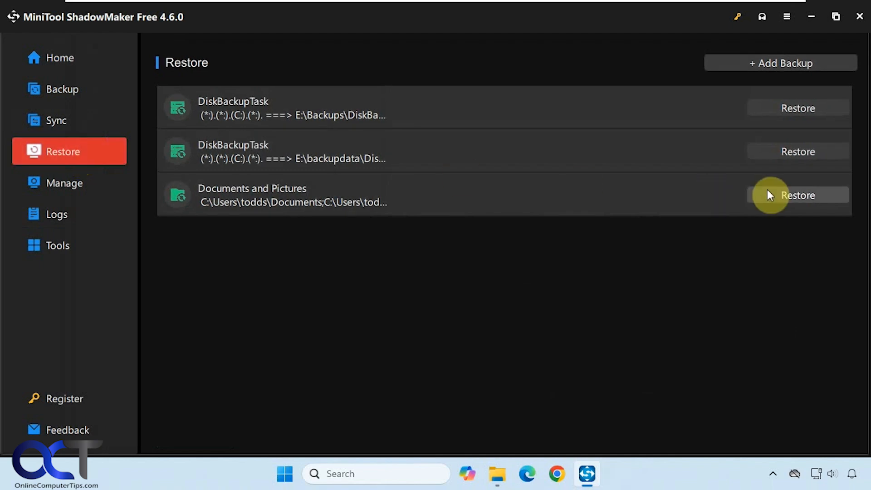
{"action": "left_click", "coordinate": [64, 182]}
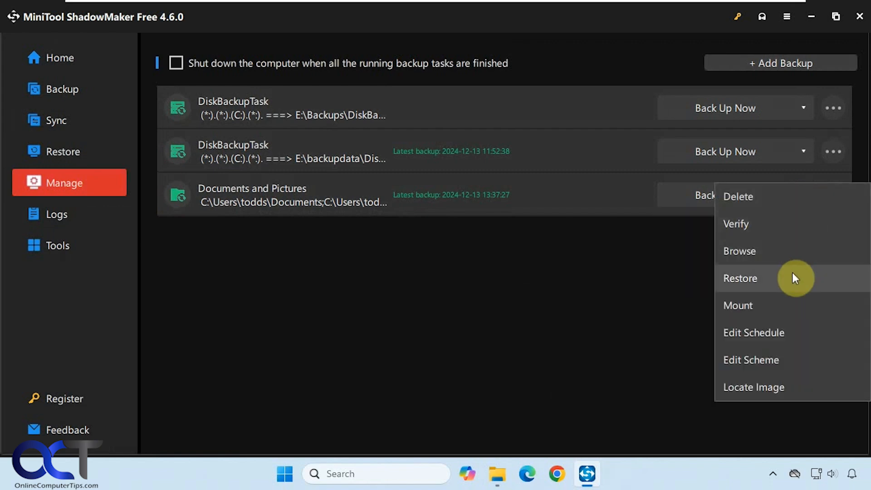
{"action": "left_click", "coordinate": [544, 295]}
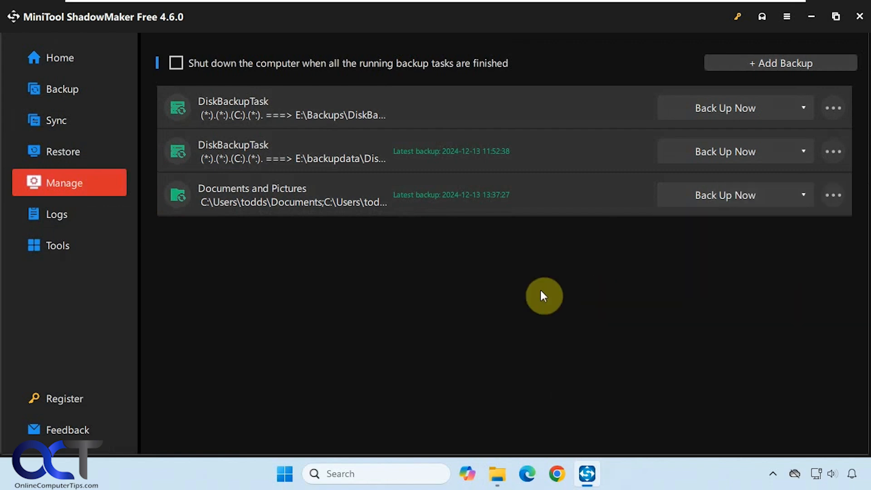